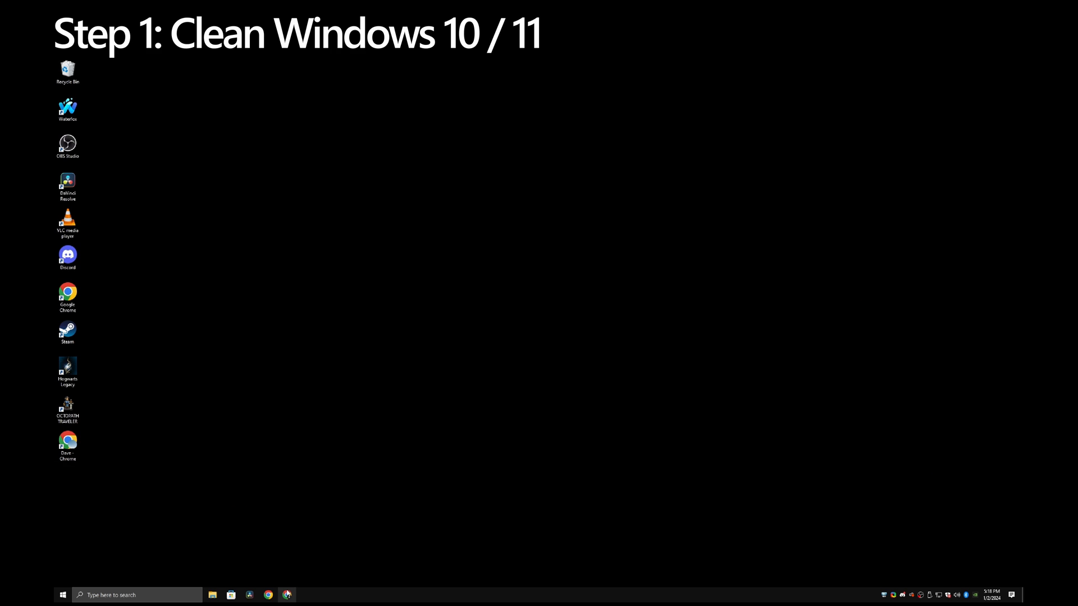
Step: Search 'media creation tool' in Chrome and reach Microsoft's Download Windows 10 tool page
left_click(287, 595)
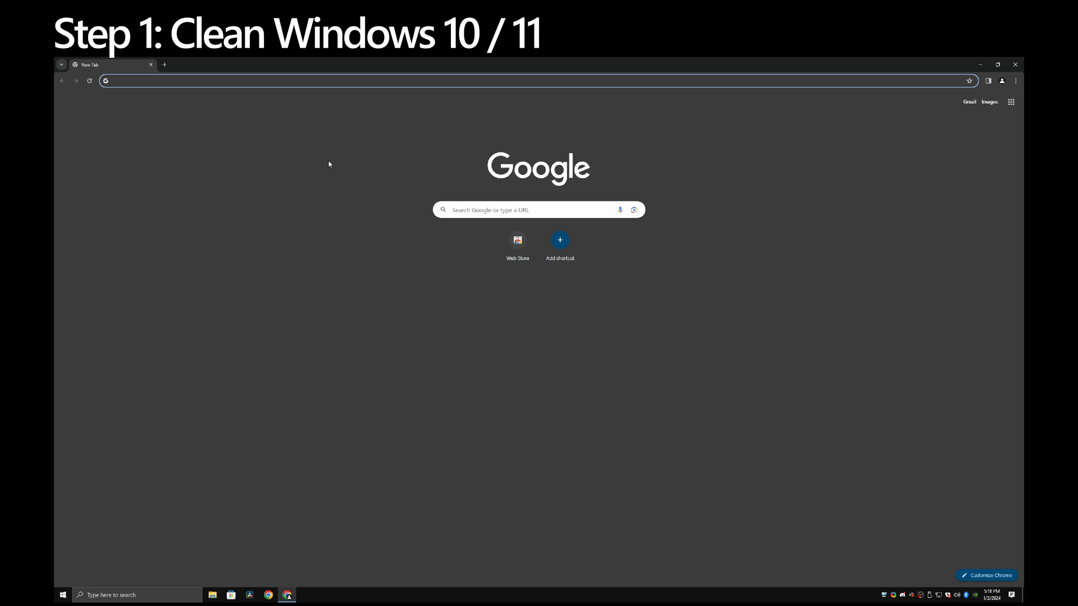
type("media creation tool")
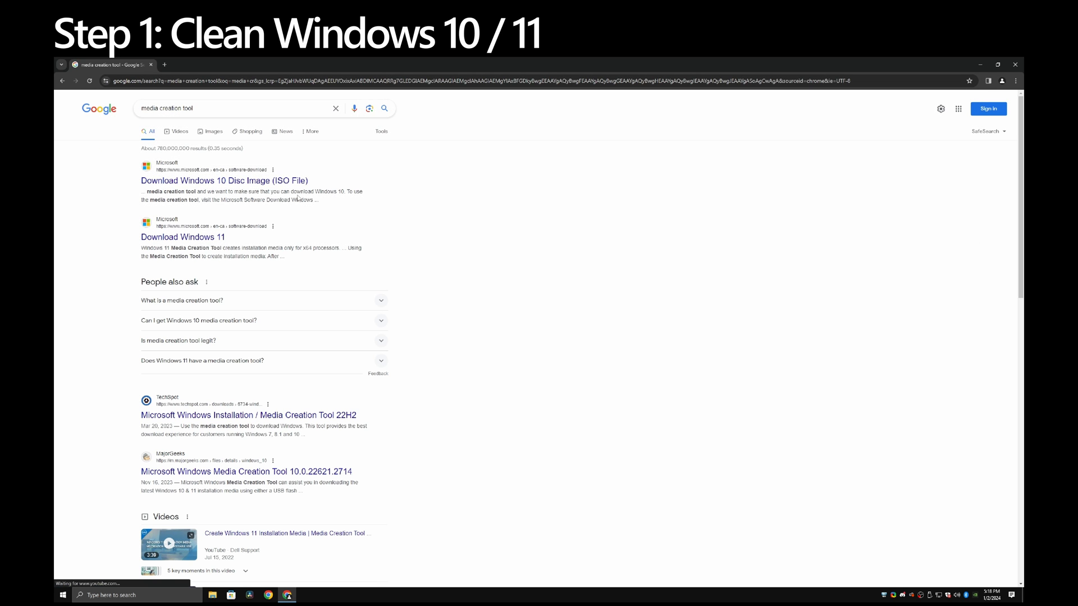
left_click(225, 180)
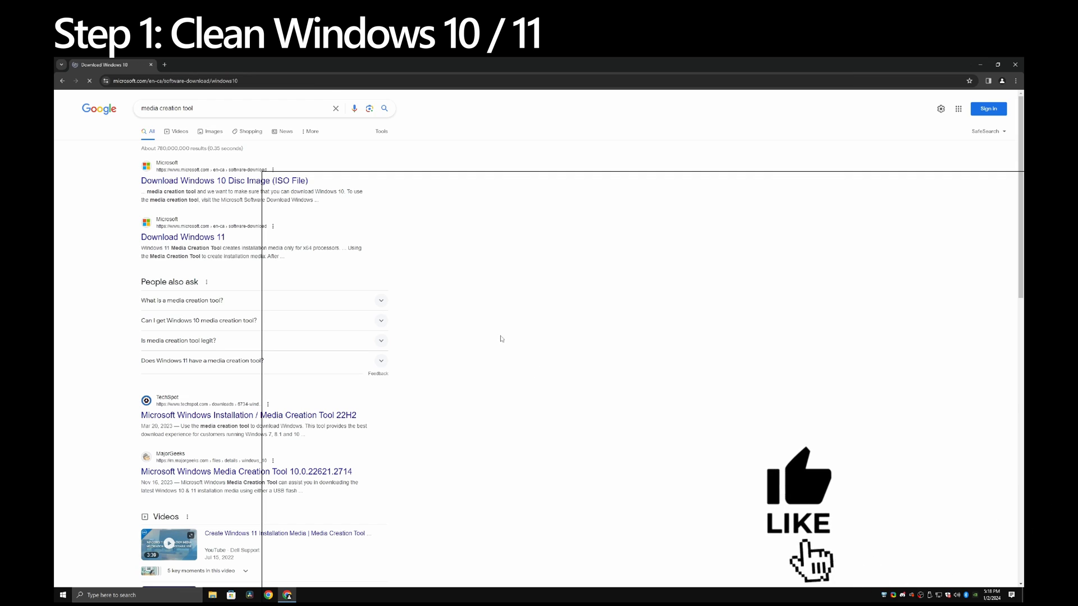
left_click(224, 180)
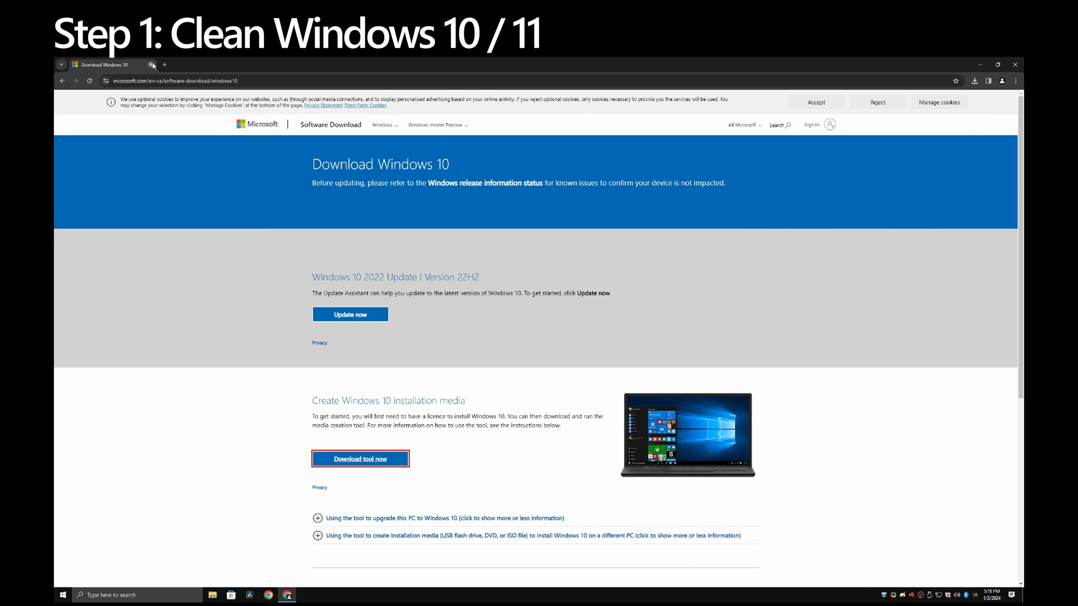
left_click(1015, 65)
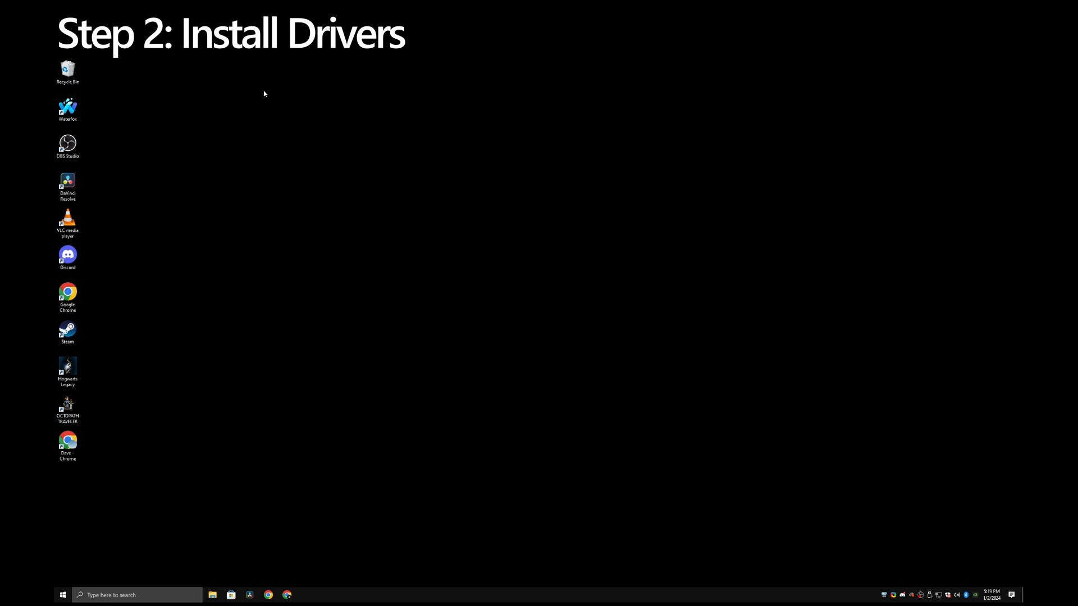
mouse_move(262, 94)
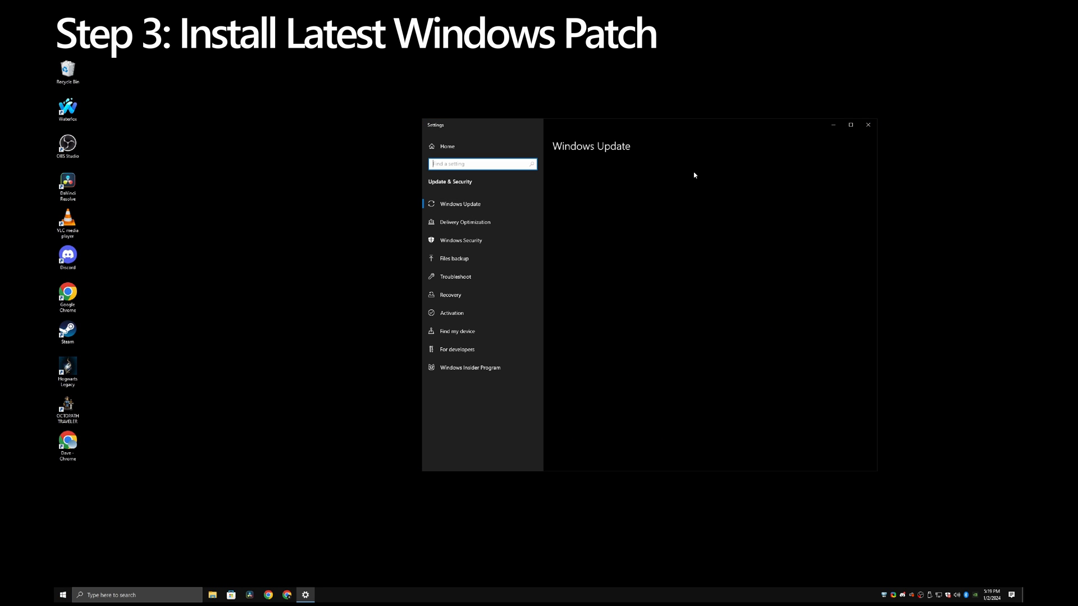
Step: Run a Windows Update check, then open System Protection via the 'create a restore point' search
left_click(459, 203)
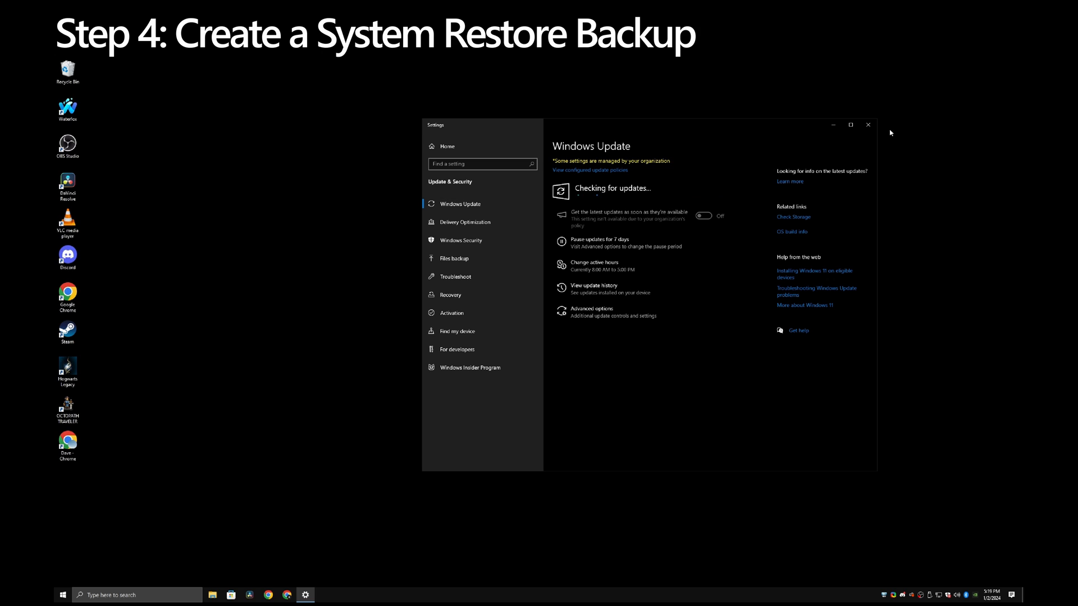
left_click(867, 125)
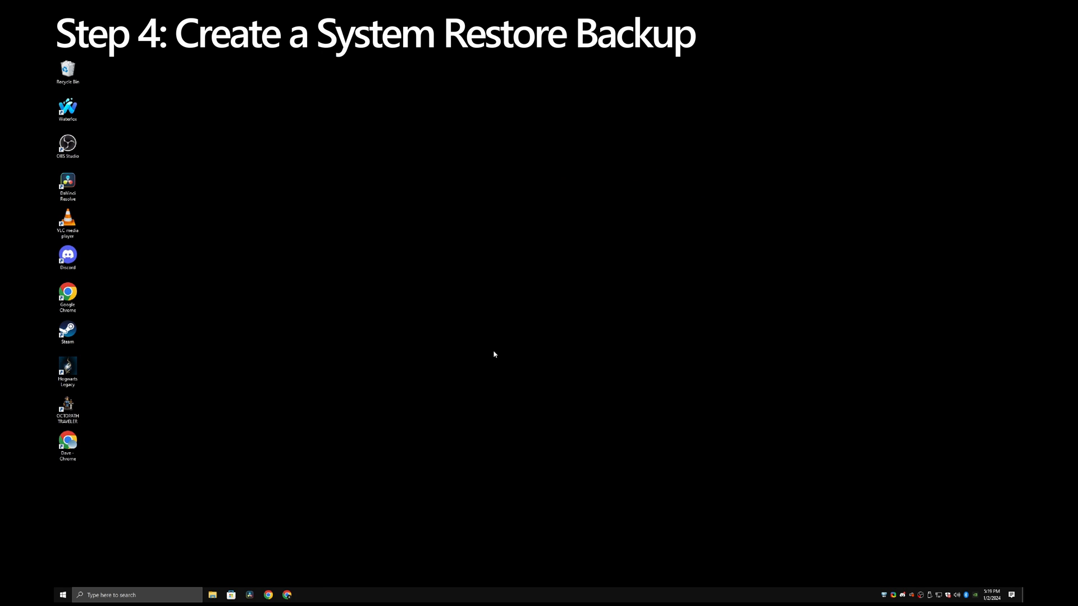
type("create a restore point")
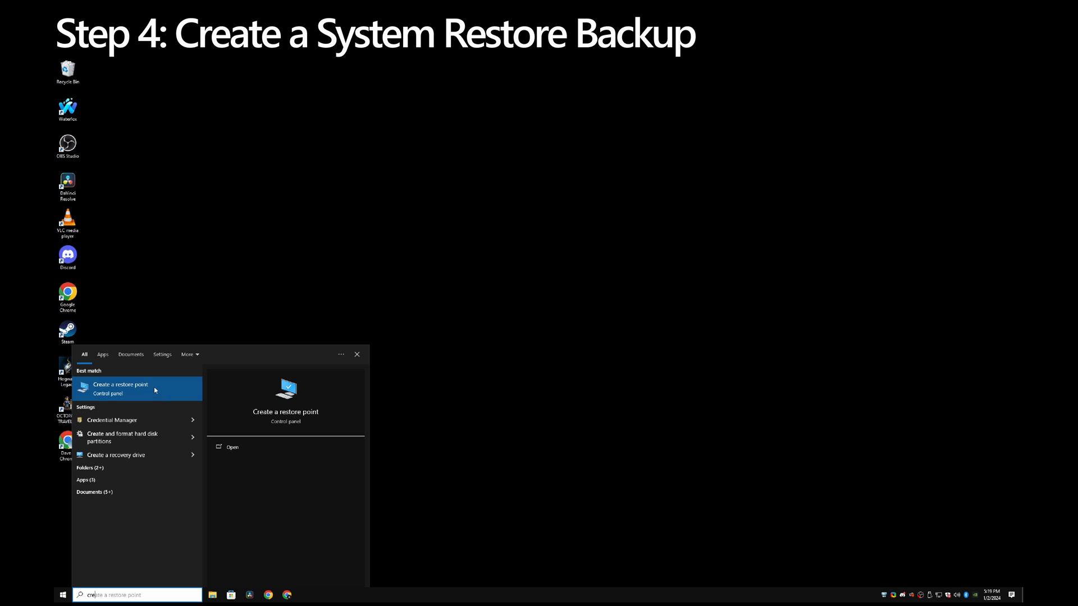
left_click(120, 385)
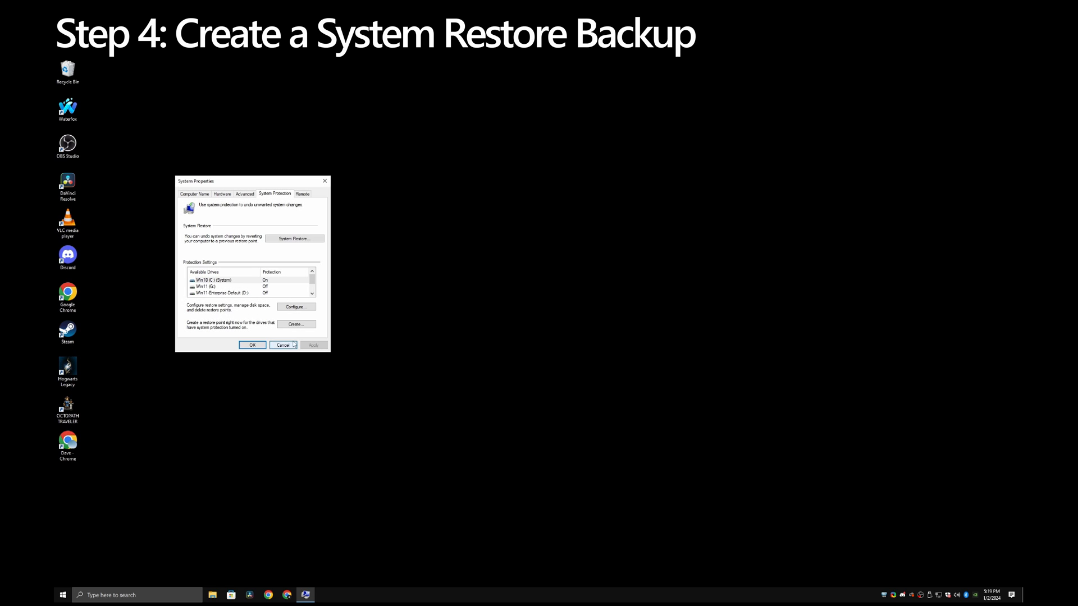
left_click(295, 323)
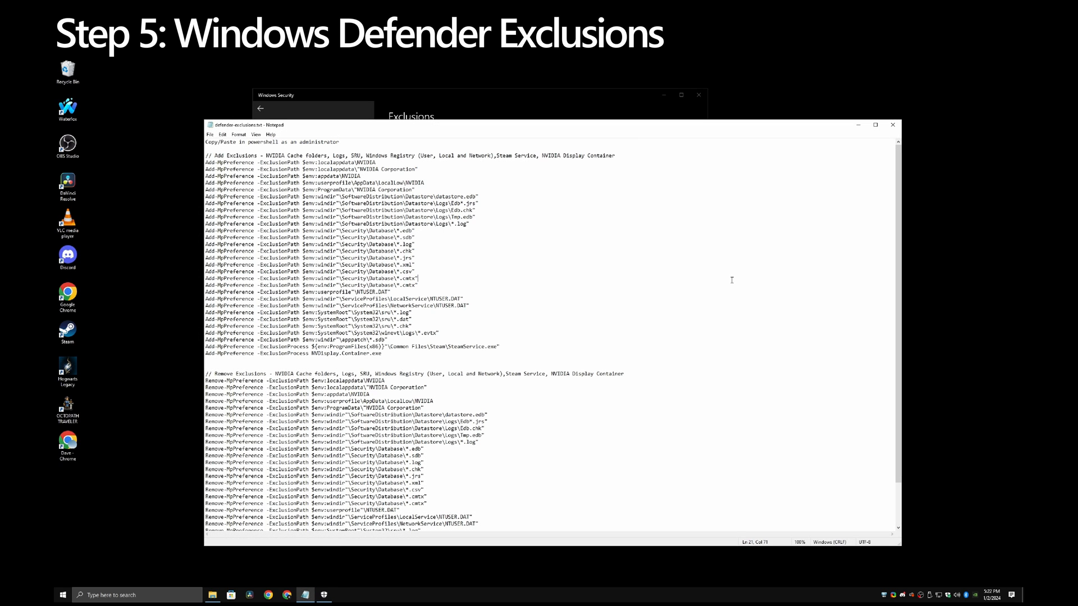
mouse_move(390, 350)
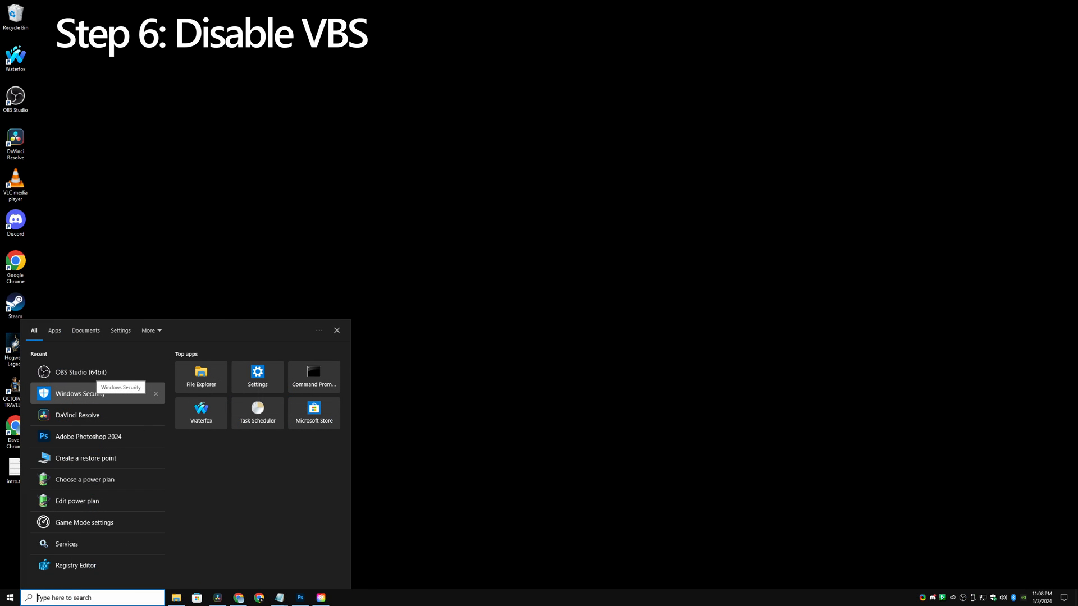
Step: Open Windows Security's Device security page and its Core isolation details
left_click(79, 394)
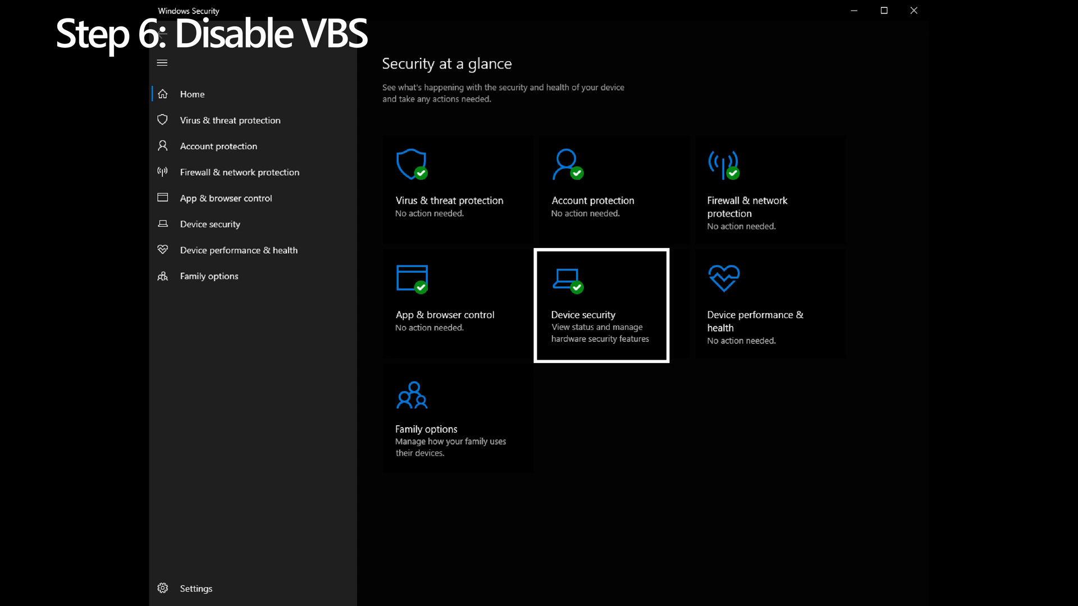
left_click(601, 302)
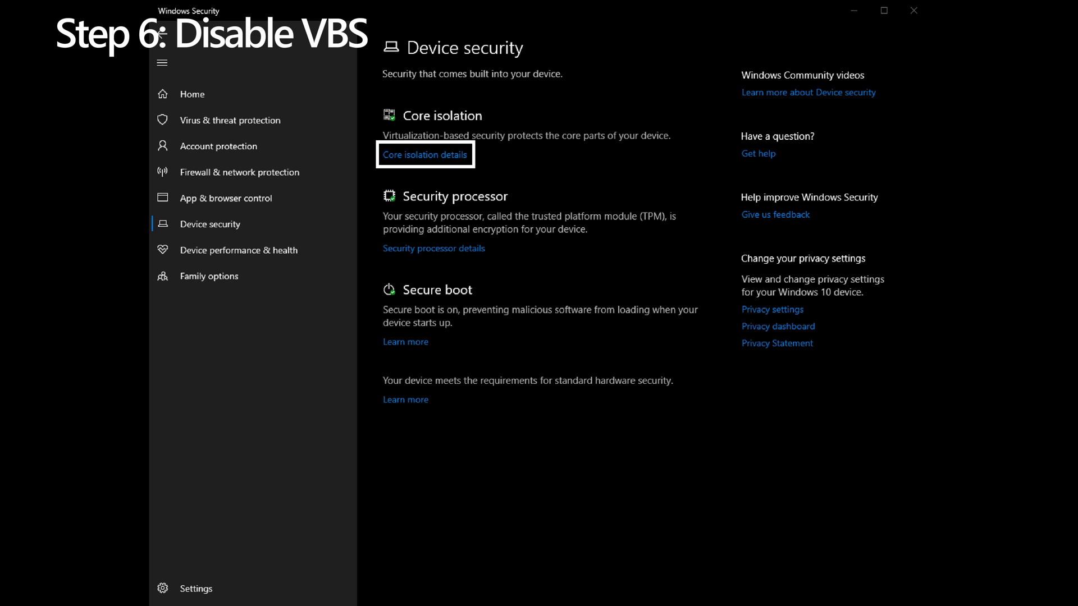
left_click(424, 154)
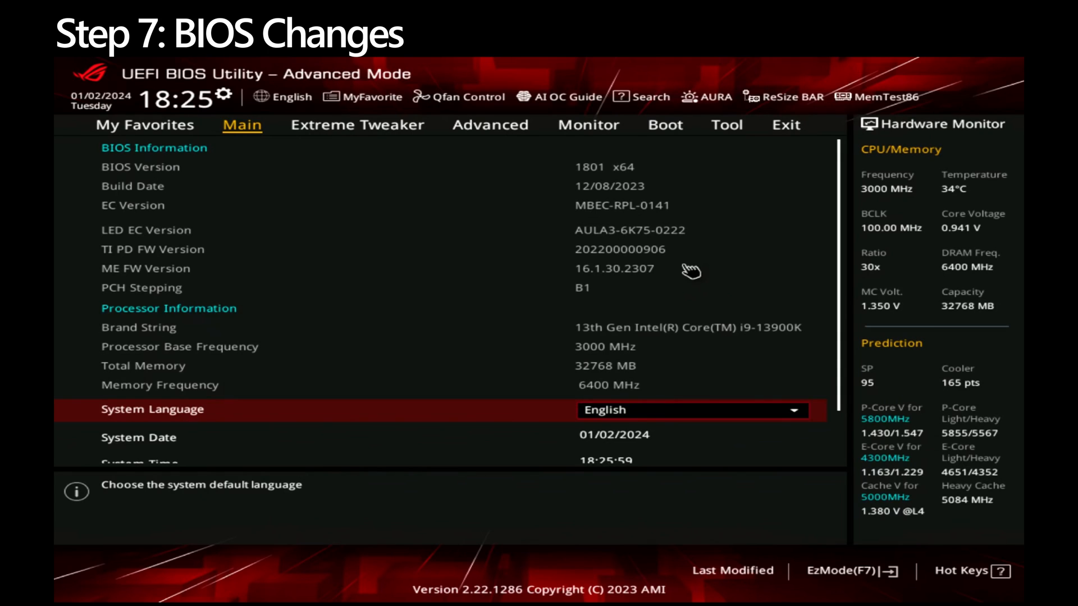
Step: Save current settings as ASUS User Profile 'backup' in slot 3, then load the optimized defaults
left_click(727, 125)
type("b")
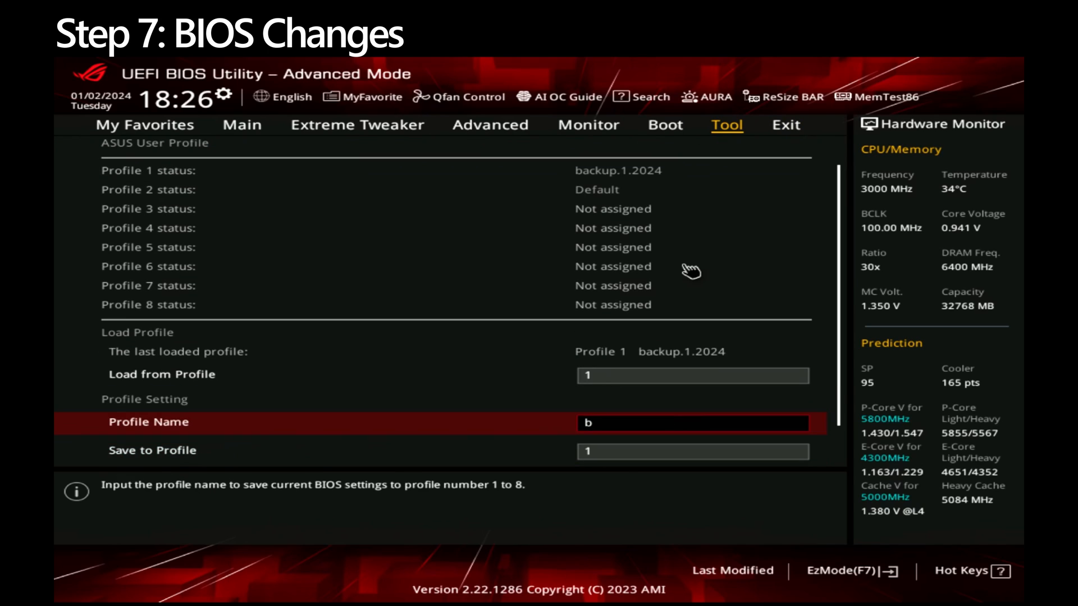
type("acku")
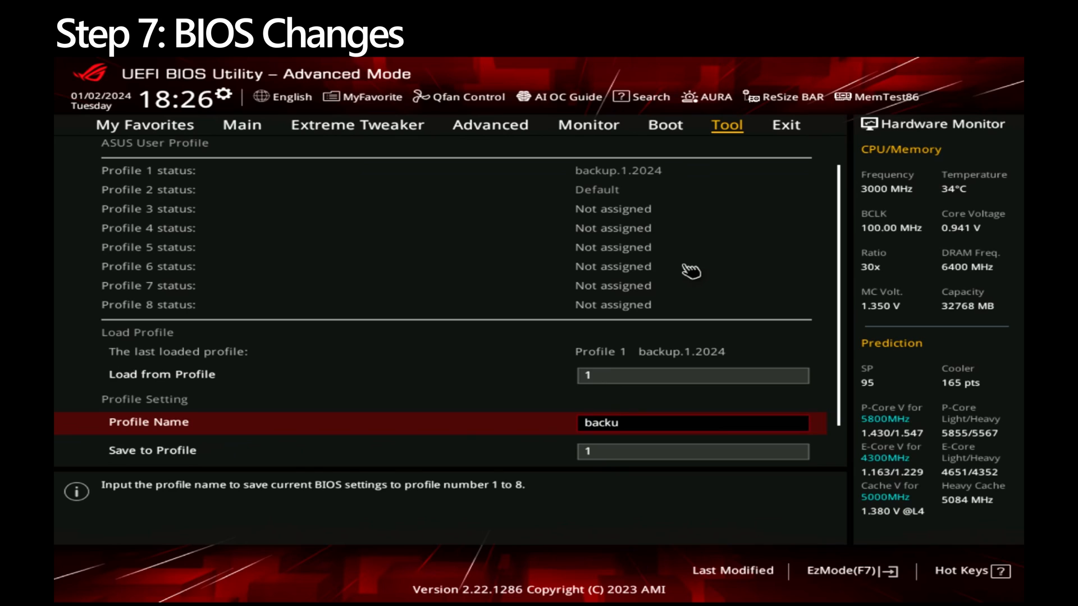
type("p")
left_click(693, 452)
type("3")
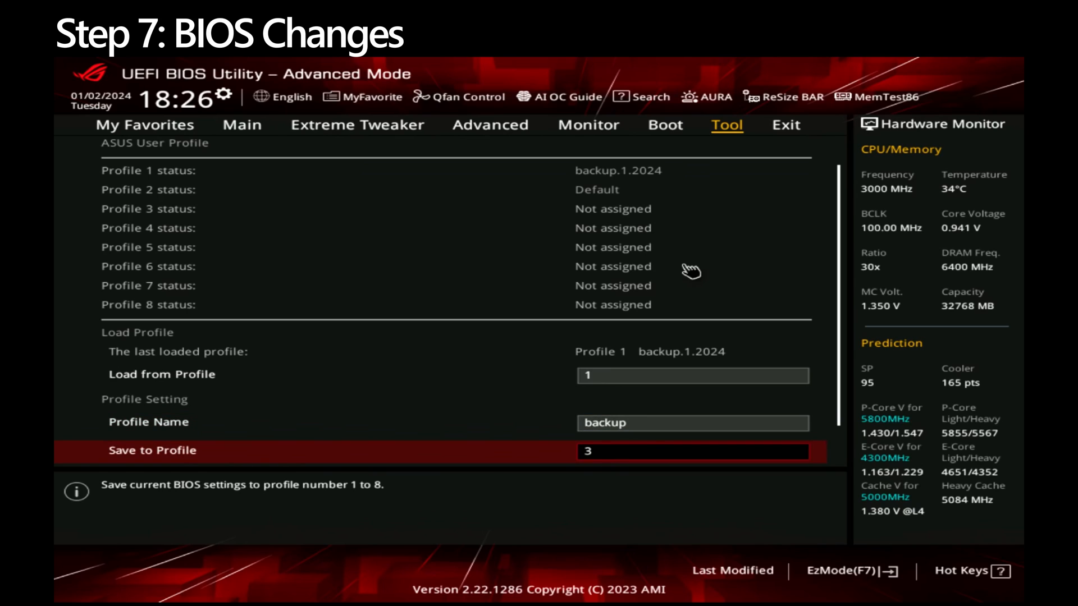
left_click(693, 452)
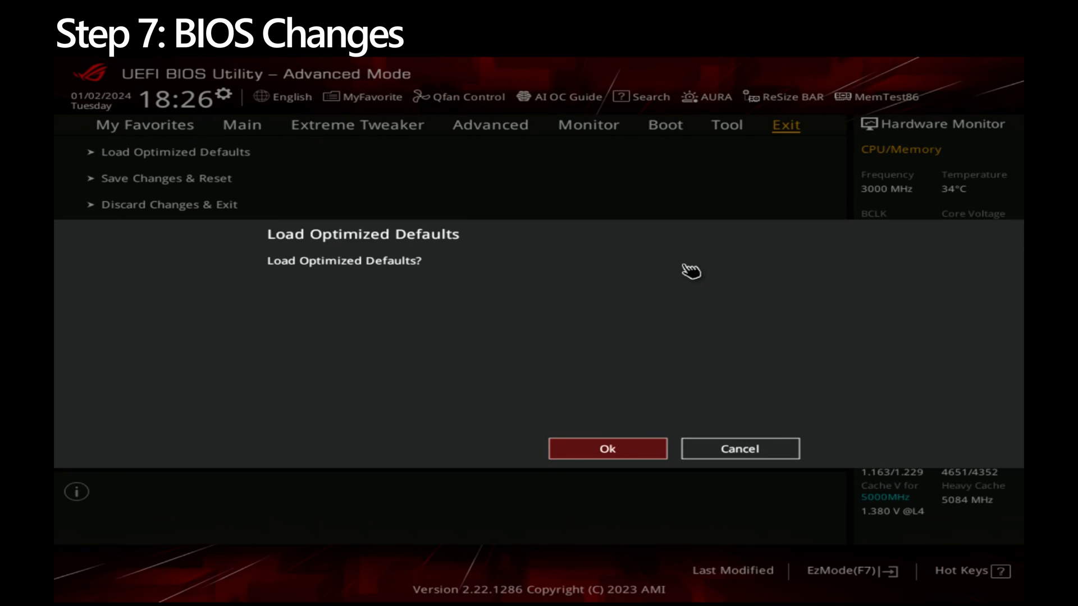
left_click(606, 448)
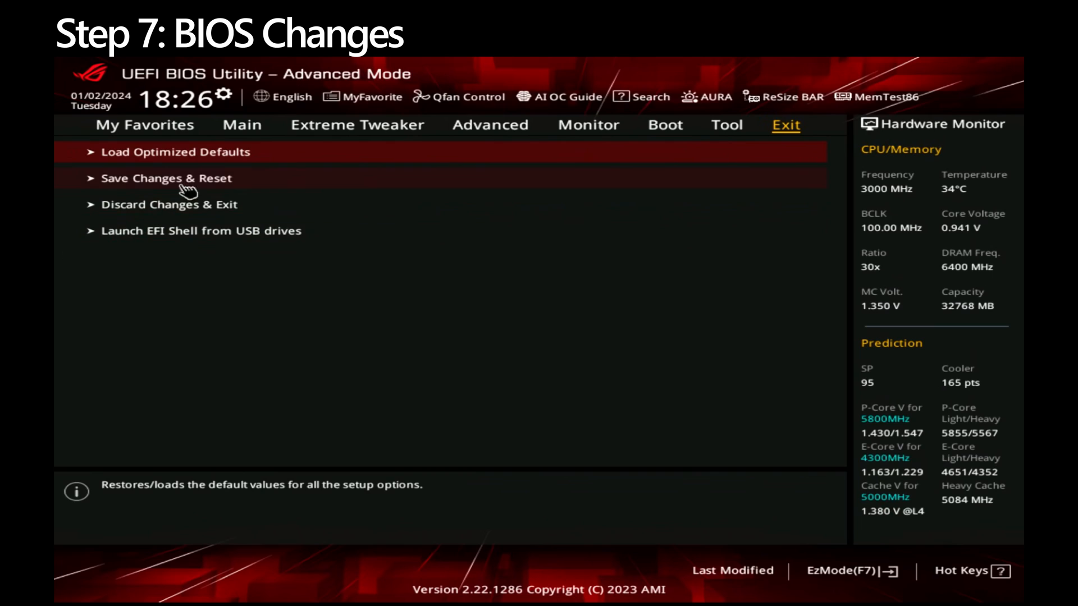
left_click(357, 125)
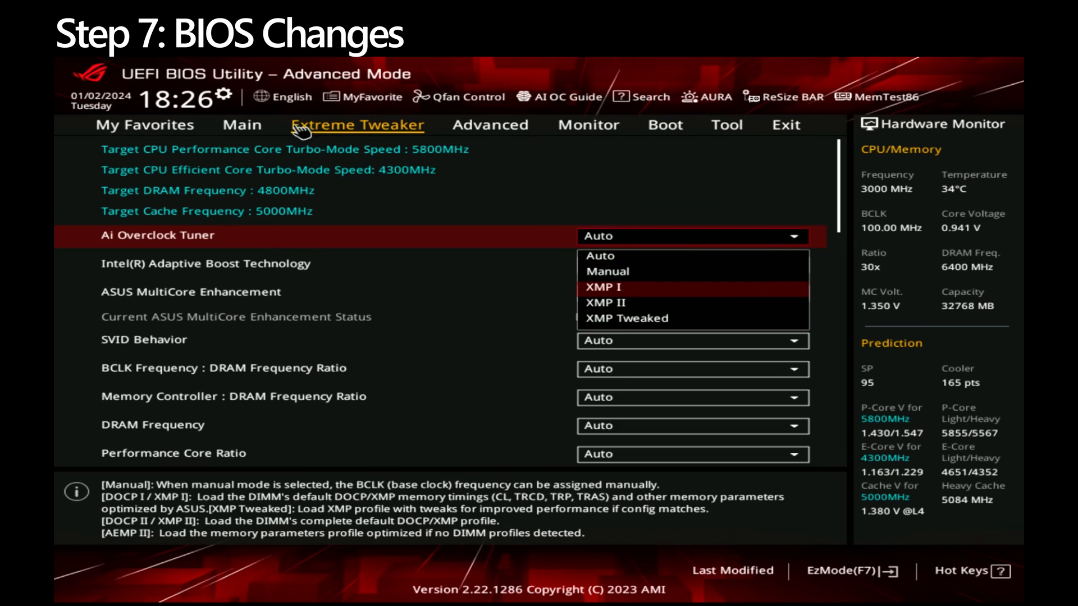
Step: Set Ai Overclock Tuner to XMP I and MultiCore Enhancement to remove all limits (90°C)
left_click(608, 288)
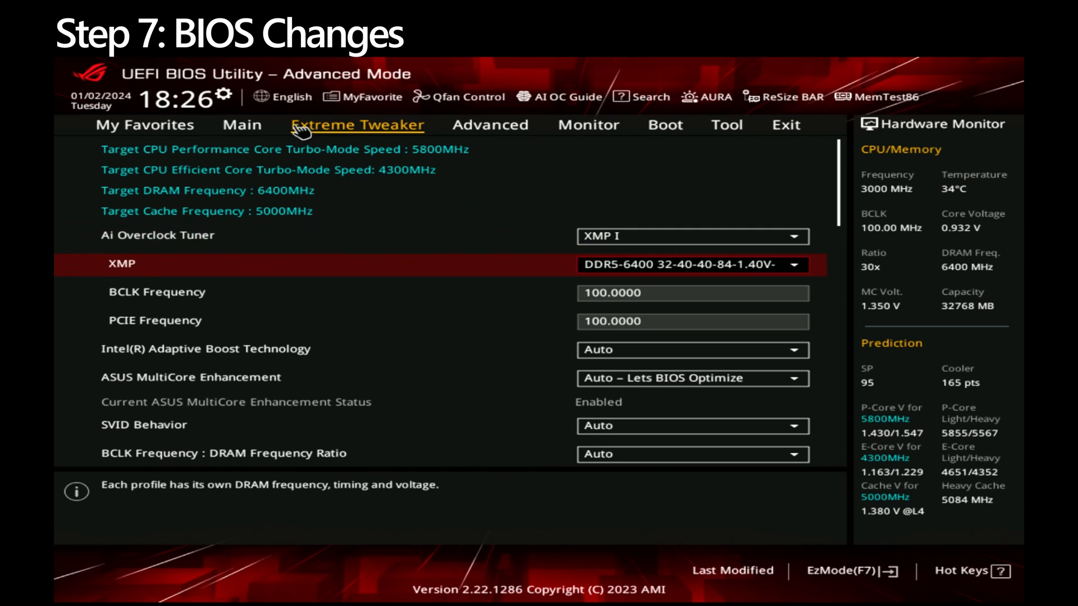
left_click(206, 378)
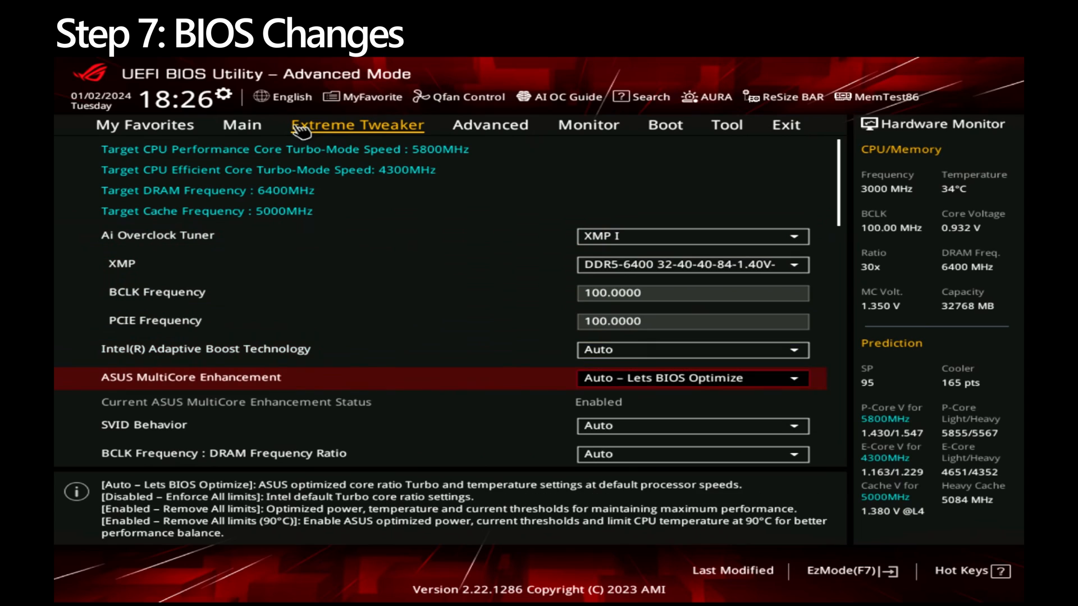
left_click(693, 378)
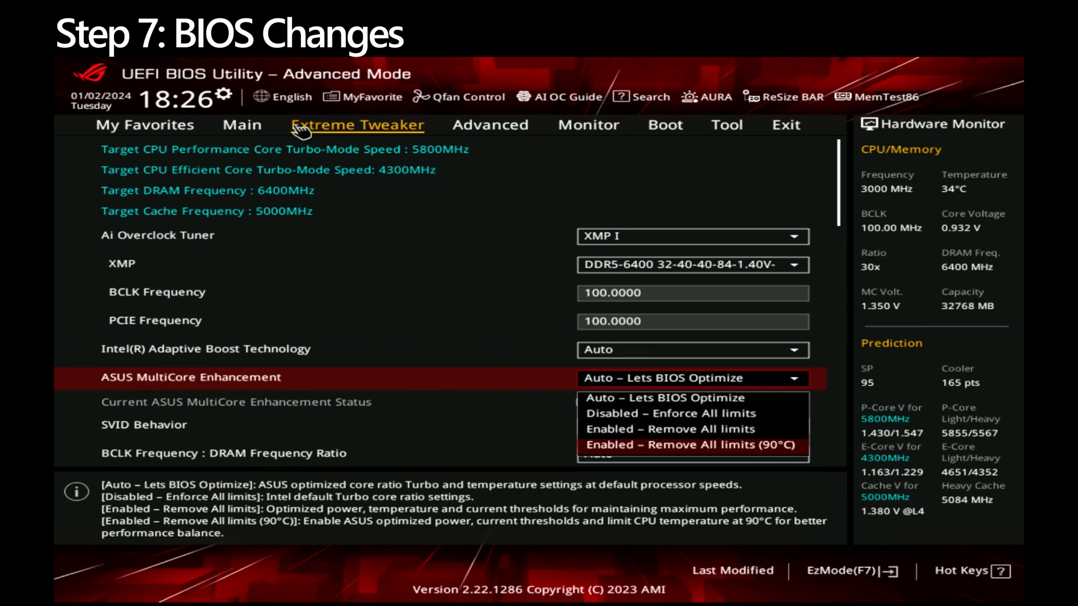
left_click(691, 445)
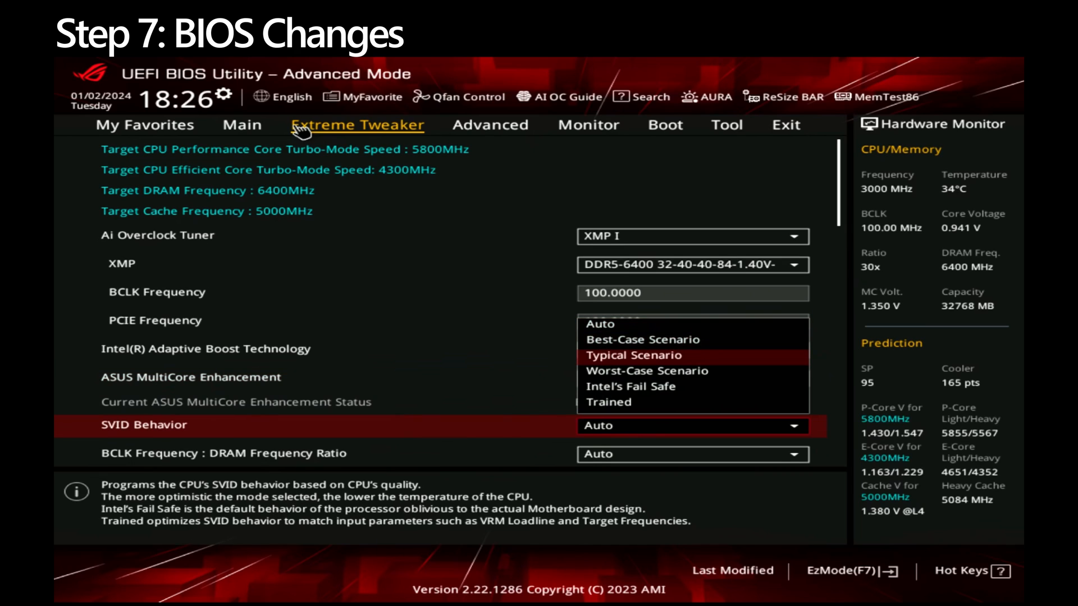
Step: Set SVID Behavior to Typical Scenario and enable Synch ACDC Loadline under DIGI+ VRM
left_click(633, 354)
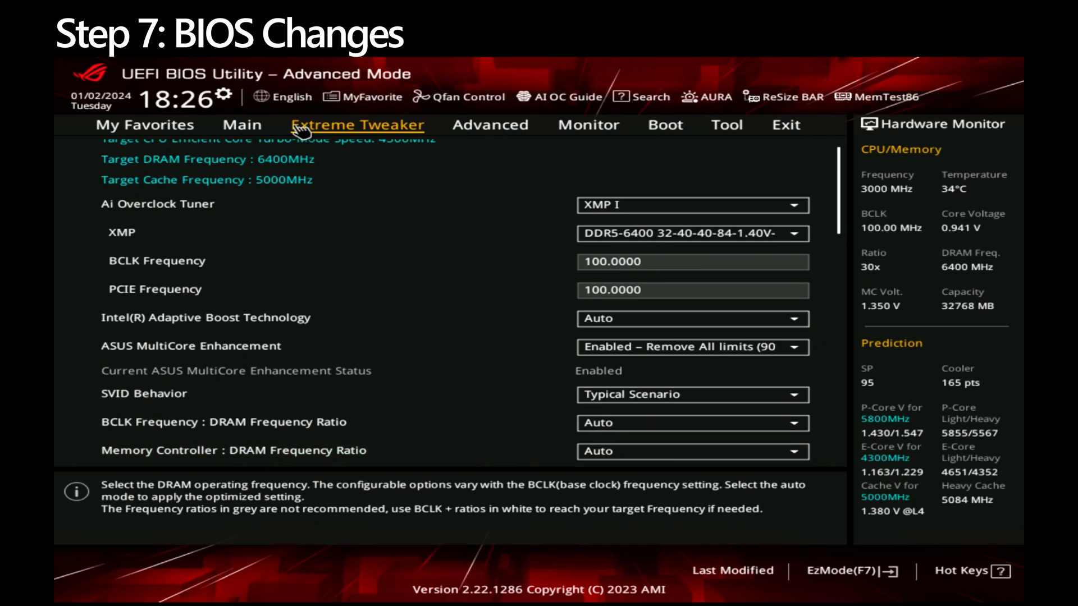
scroll("down", 3)
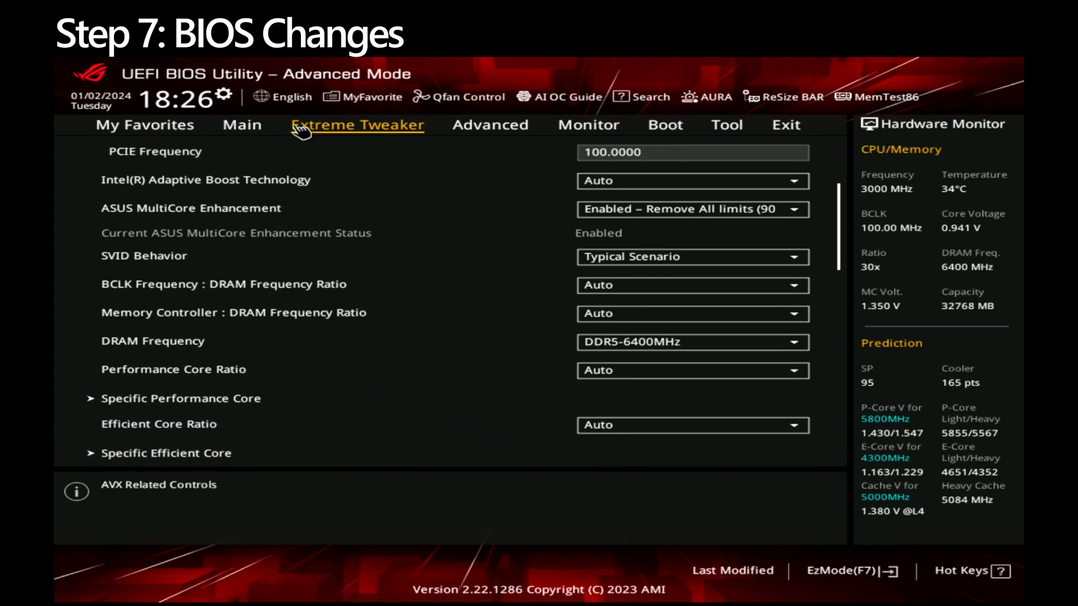
scroll("down", 3)
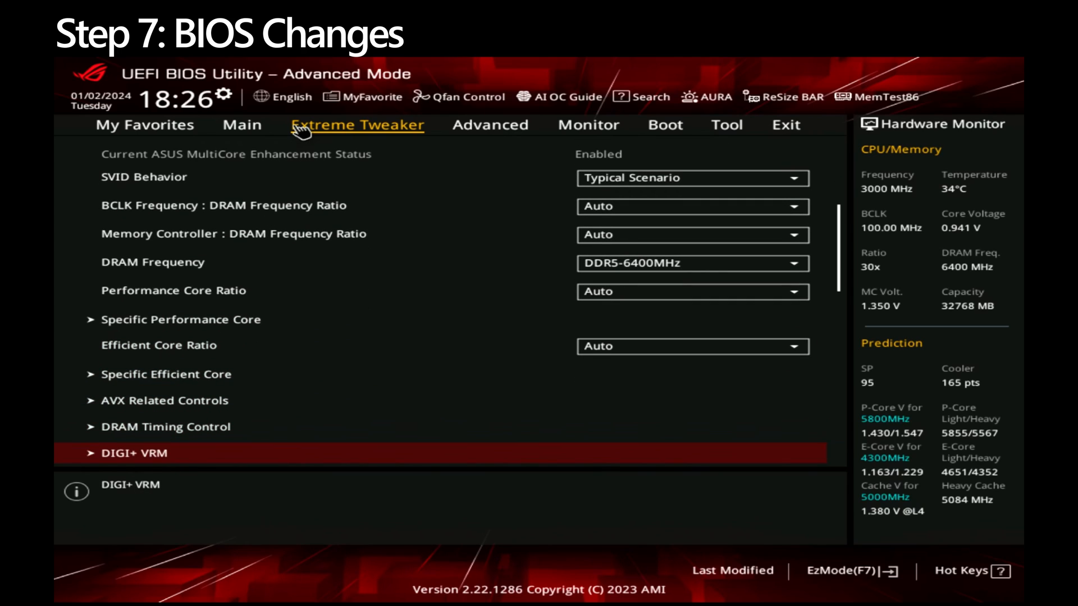
left_click(687, 312)
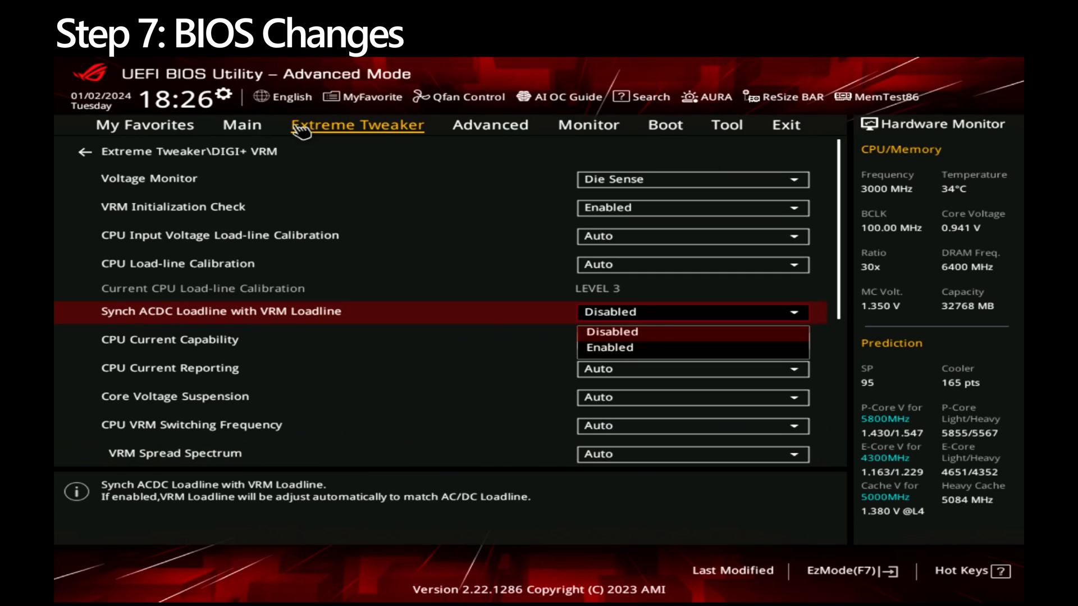
left_click(608, 347)
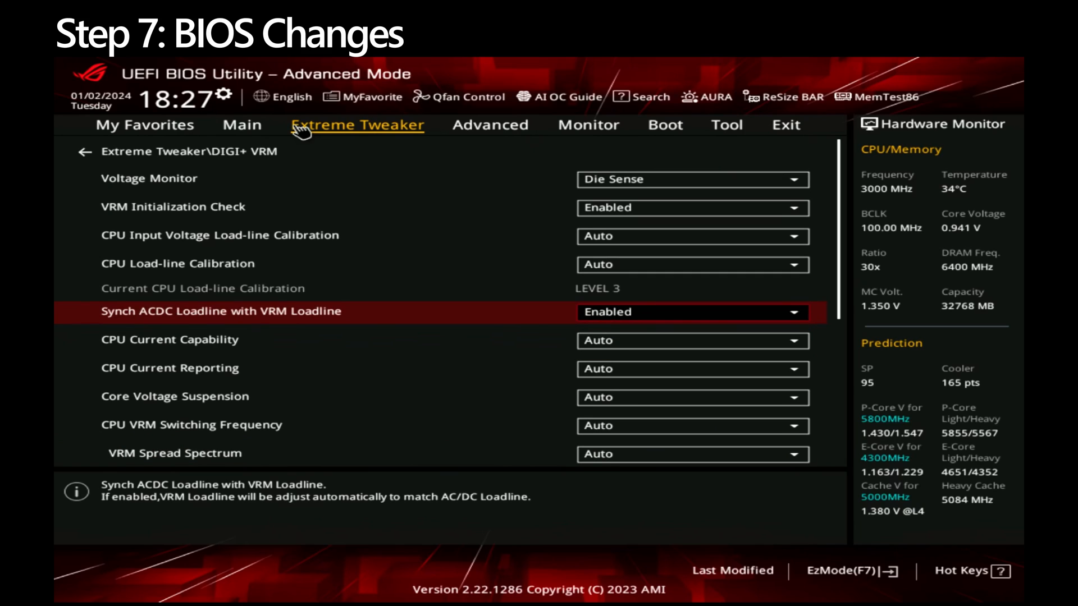
left_click(490, 124)
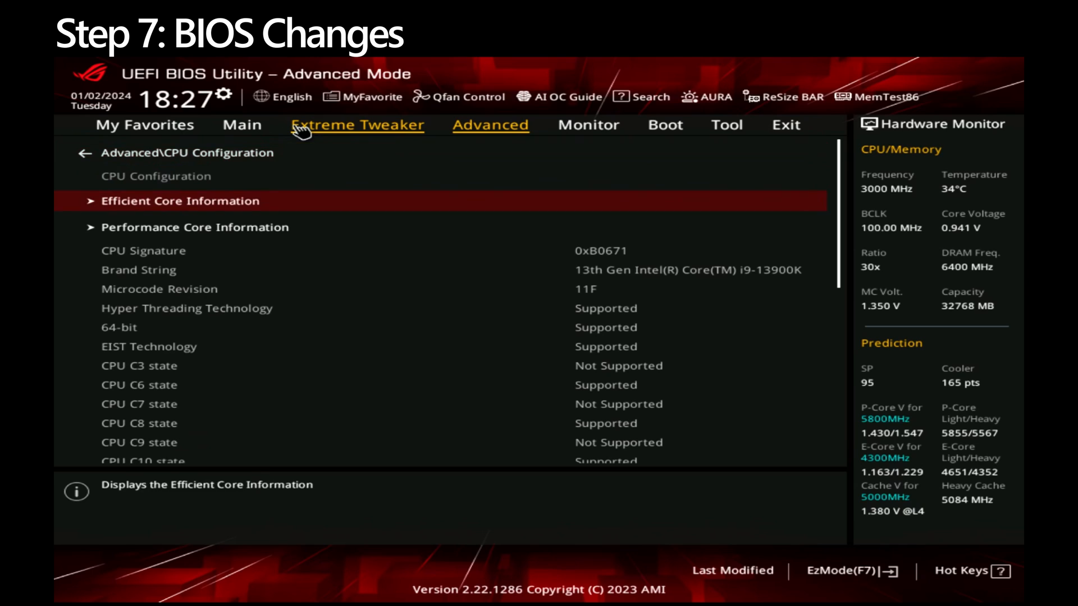
Step: In CPU Power Management Control, disable SpeedStep and Enhanced C-states and enable CPU C-states
scroll("down", 3)
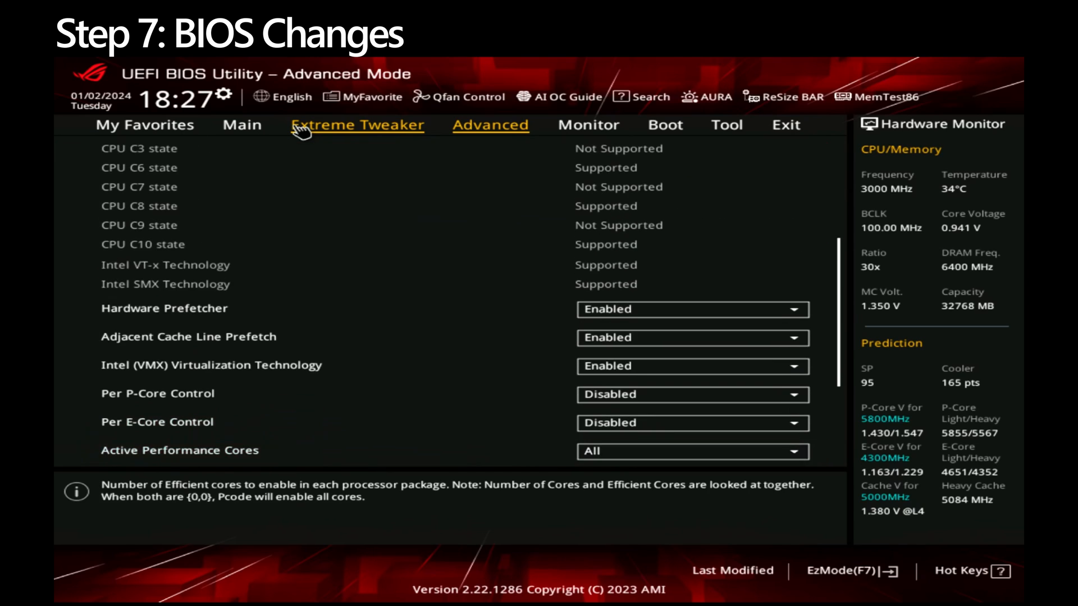
scroll("down", 3)
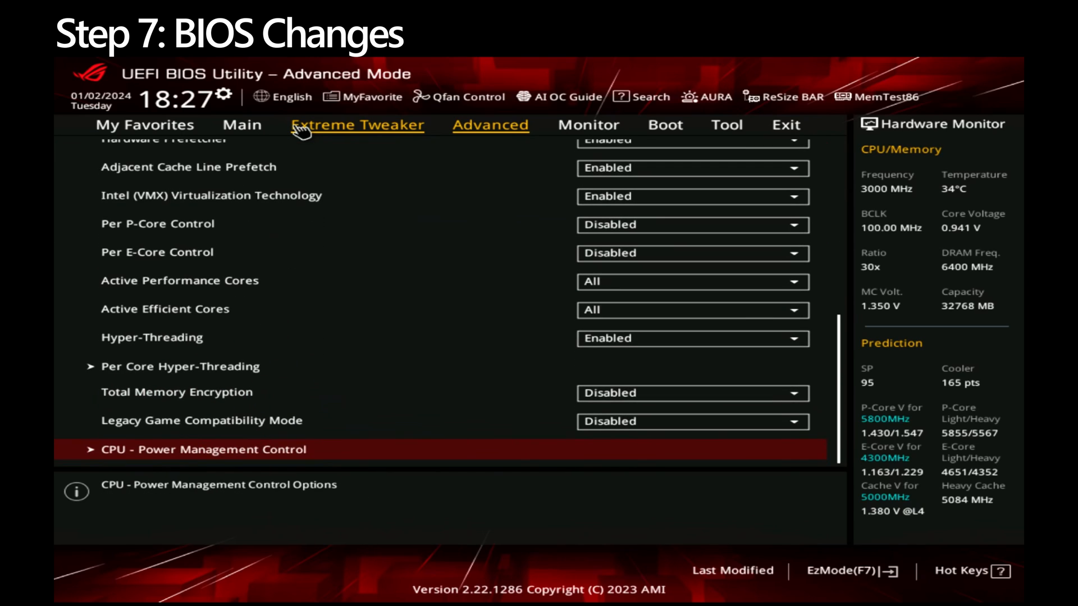
left_click(200, 449)
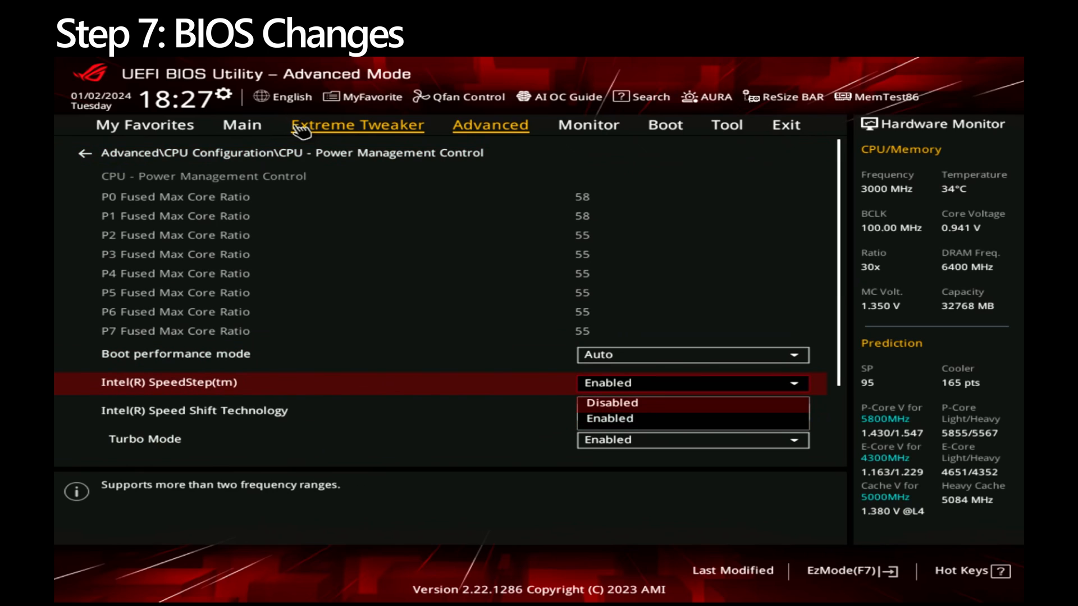
left_click(607, 402)
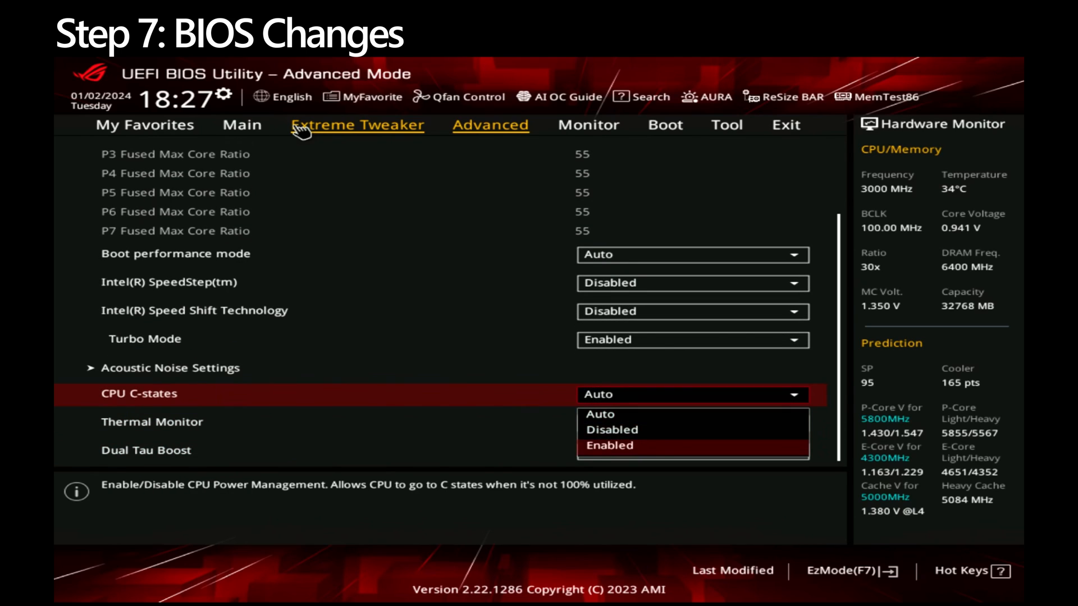
left_click(607, 446)
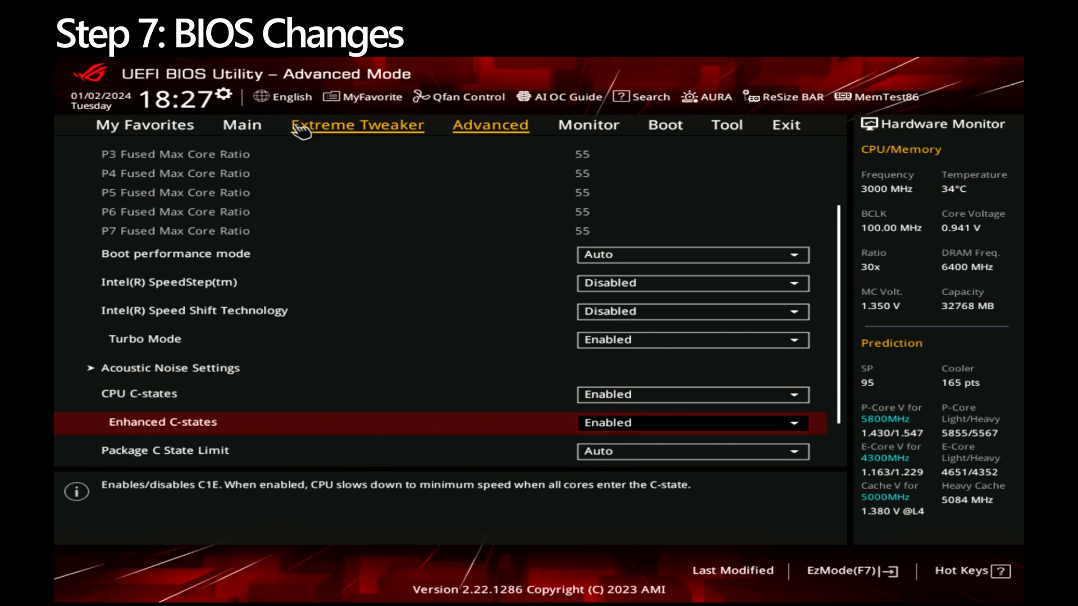
left_click(690, 394)
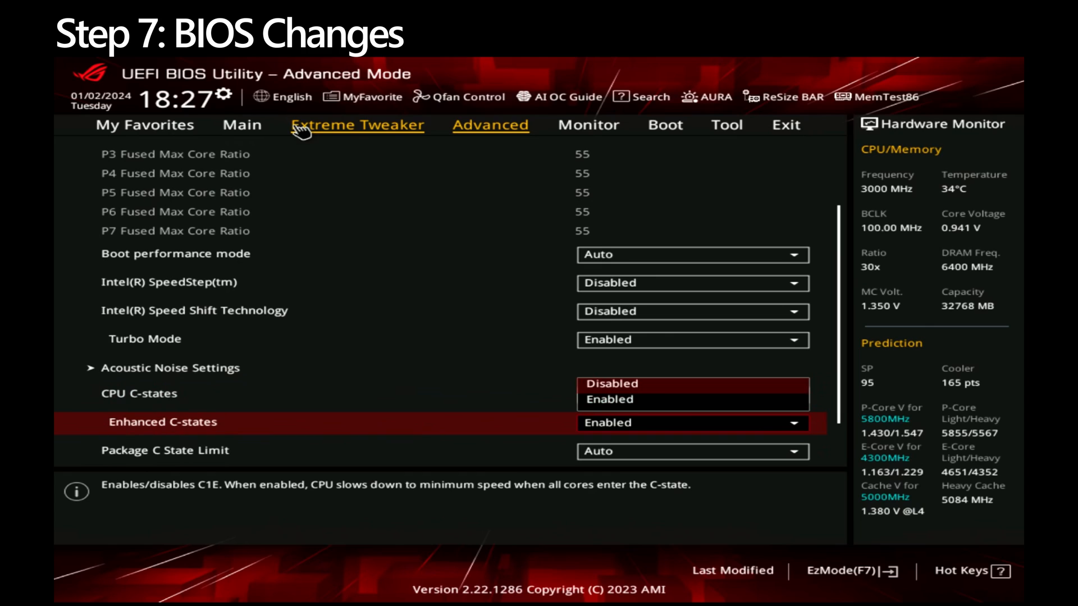
left_click(609, 399)
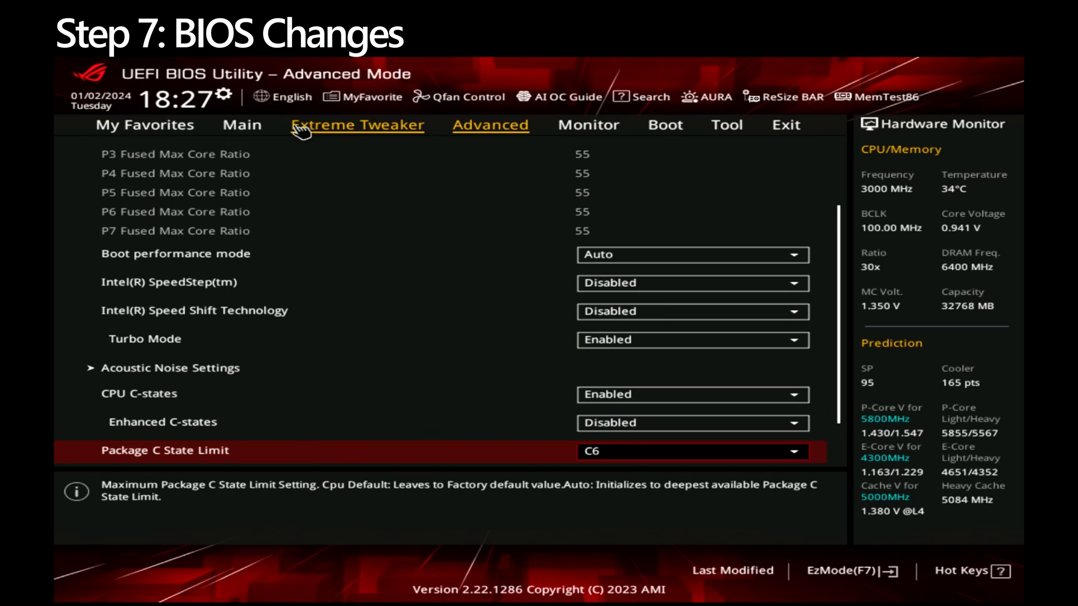
scroll("down", 3)
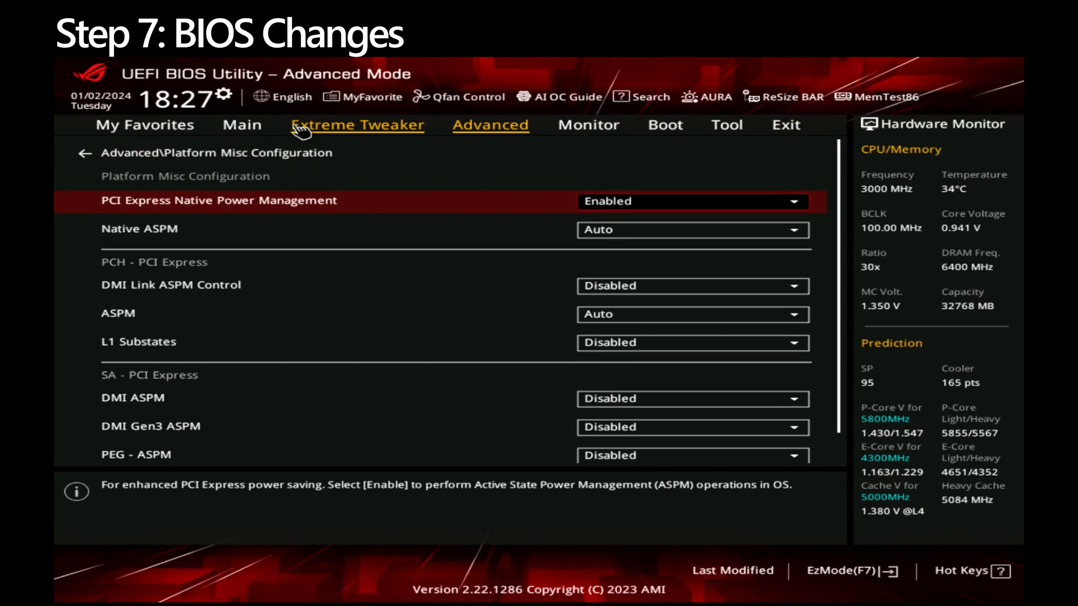
Step: Disable PCI Express Native Power Management, ASPM and PCI Express Clock Gating in Platform Misc Configuration
left_click(690, 229)
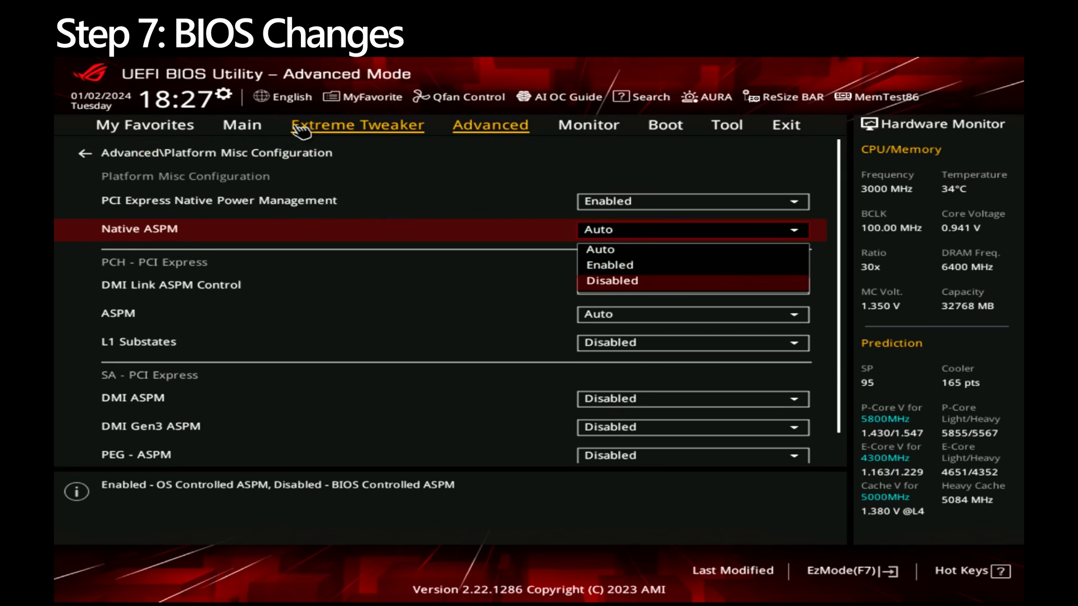
left_click(611, 281)
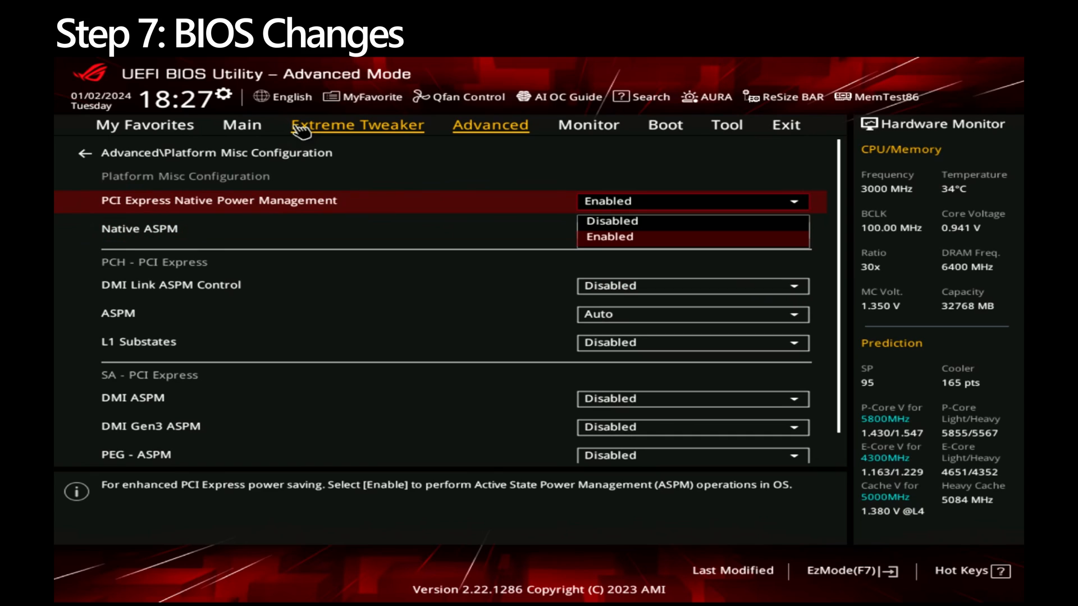
left_click(611, 222)
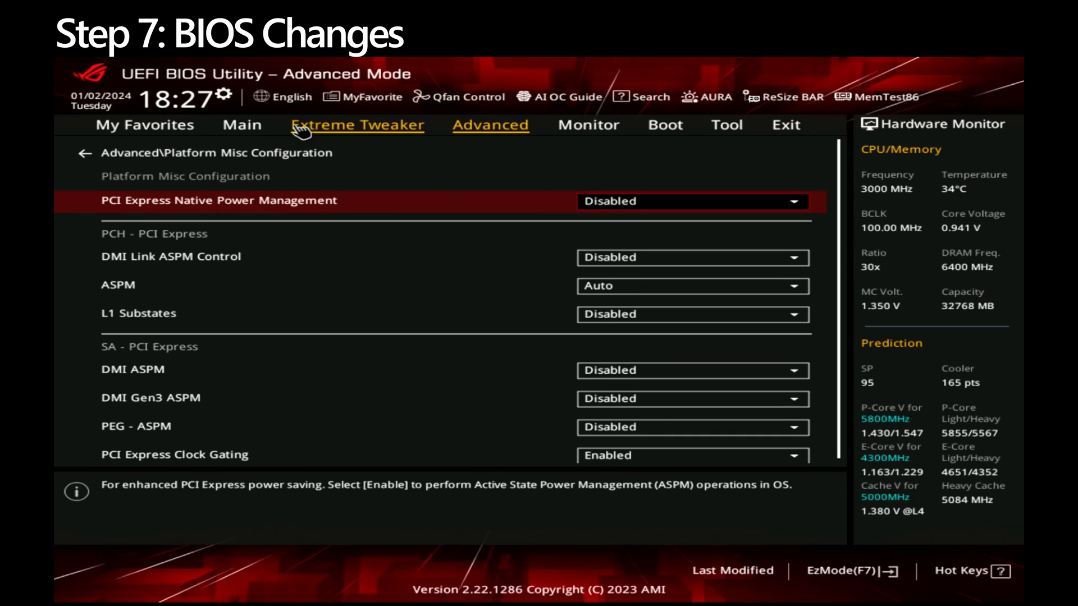
left_click(693, 287)
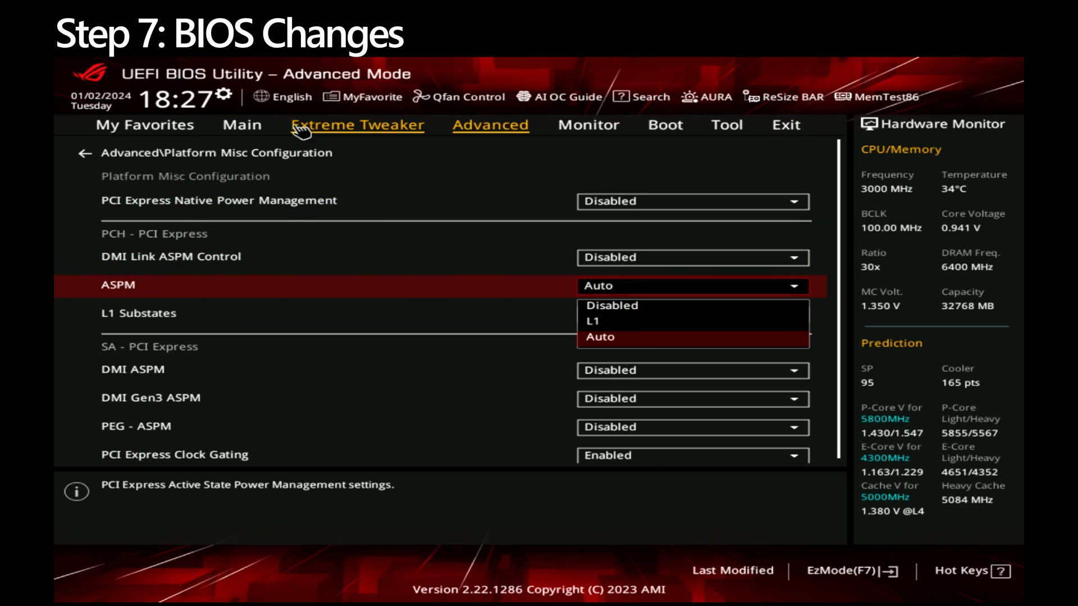
left_click(610, 304)
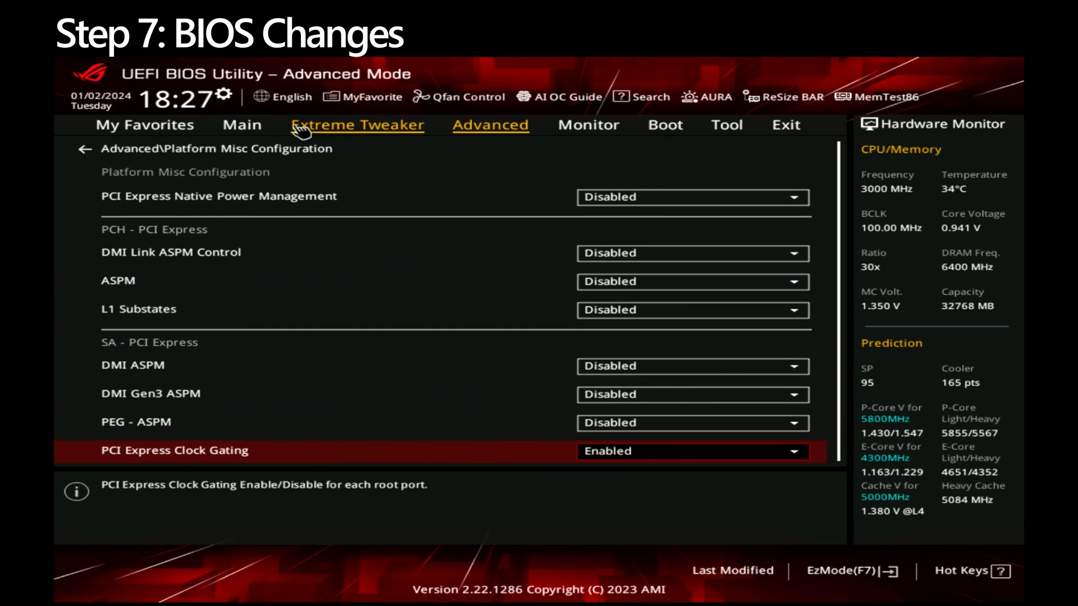
left_click(691, 394)
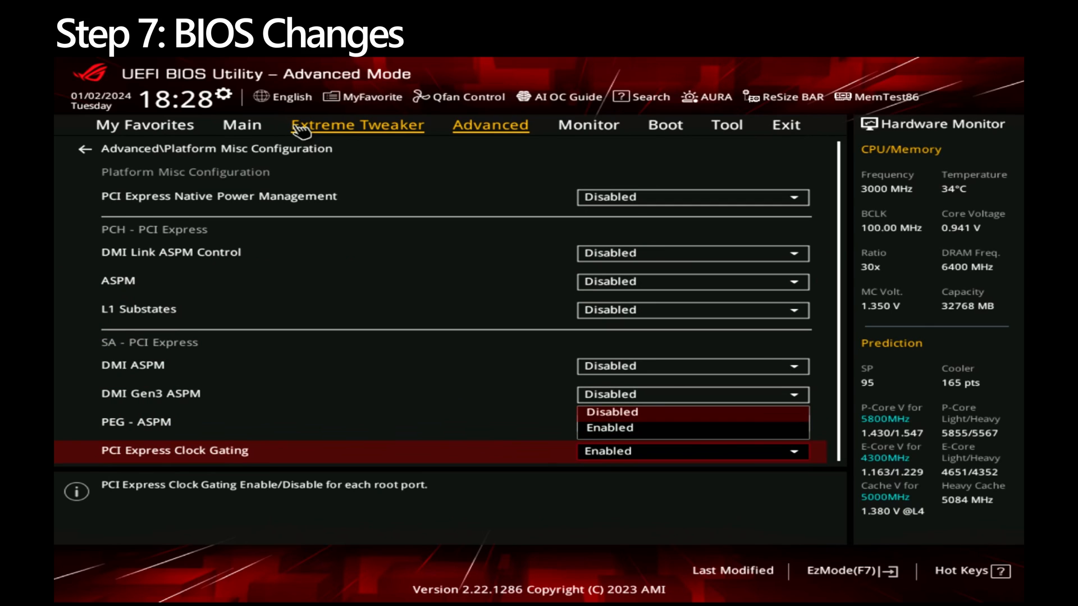
left_click(611, 412)
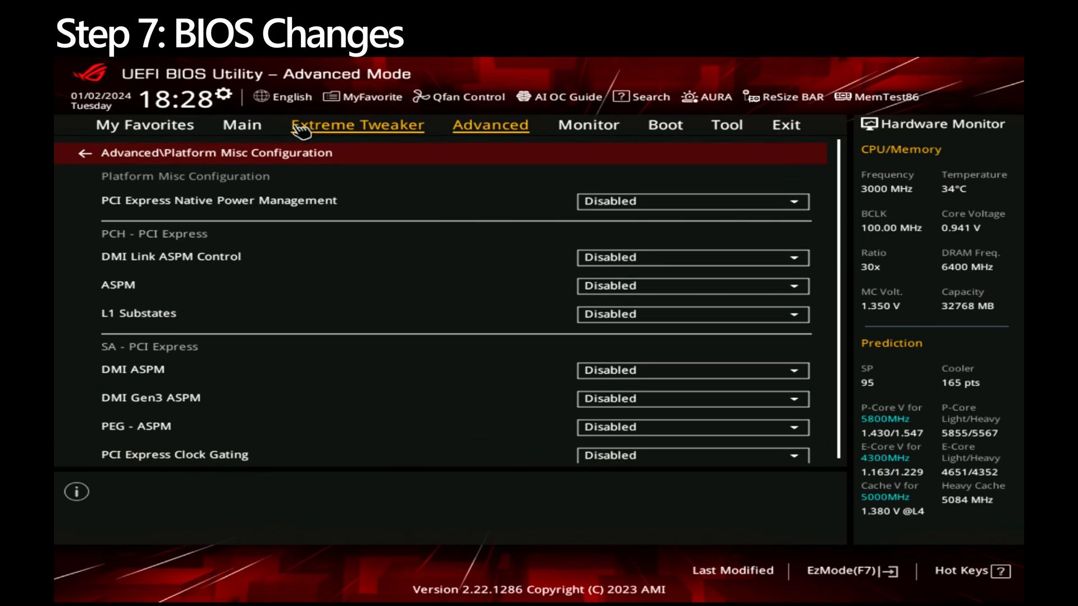
left_click(94, 153)
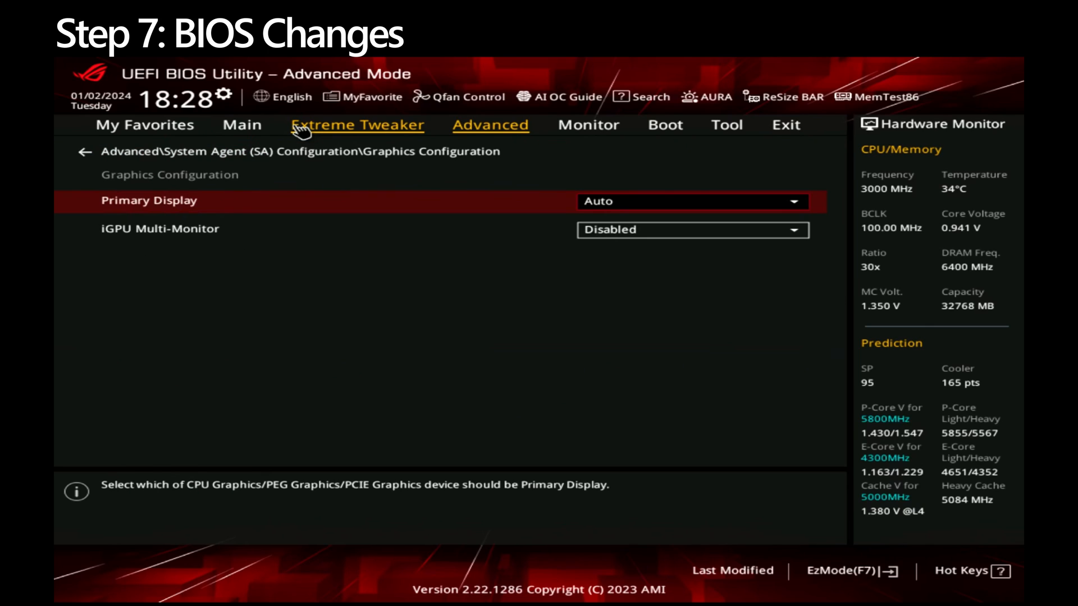
Step: Set Primary Display to PEG Slot in Graphics Configuration
left_click(693, 201)
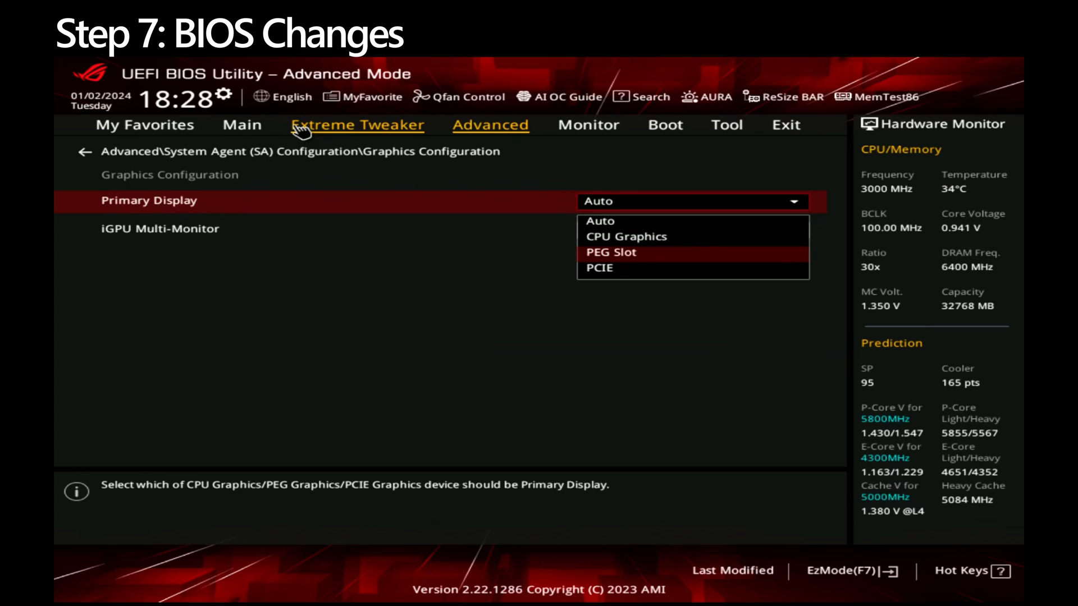
left_click(608, 252)
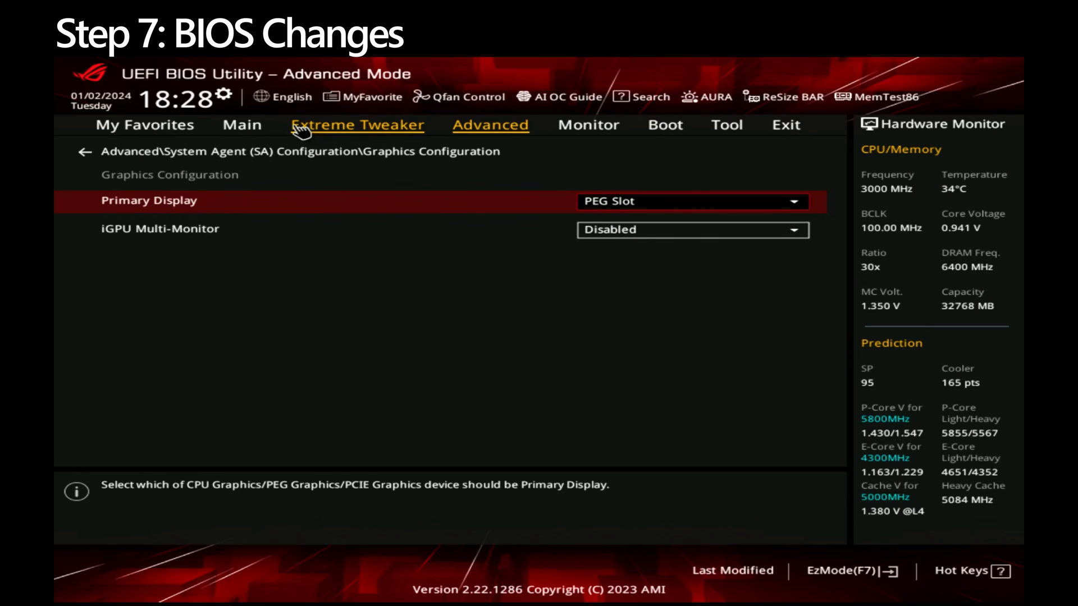
left_click(76, 151)
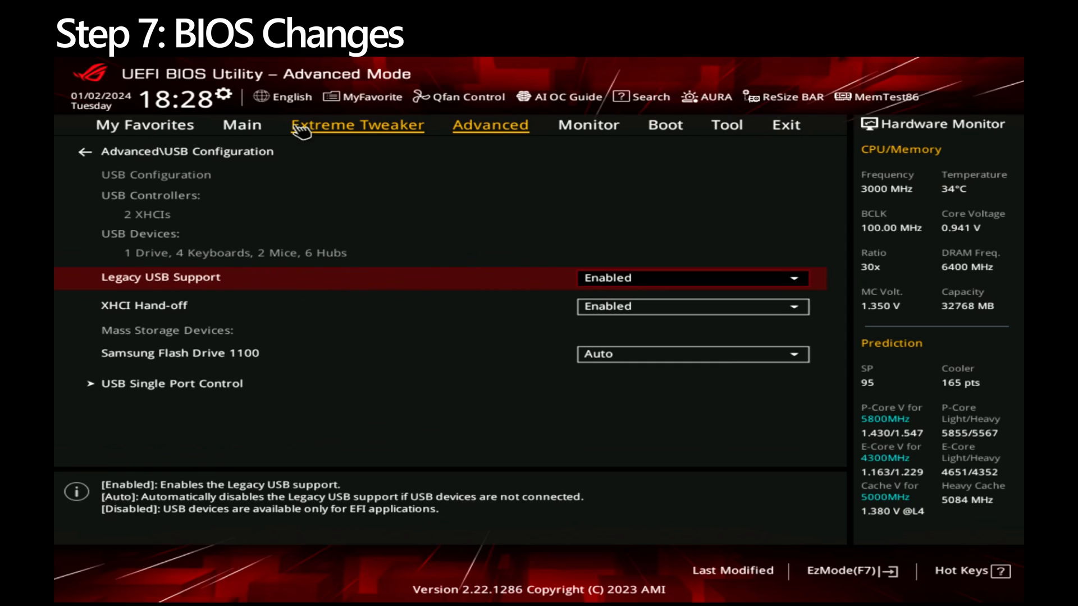
Step: Disable Legacy USB Support and return to the Advanced settings list
left_click(692, 277)
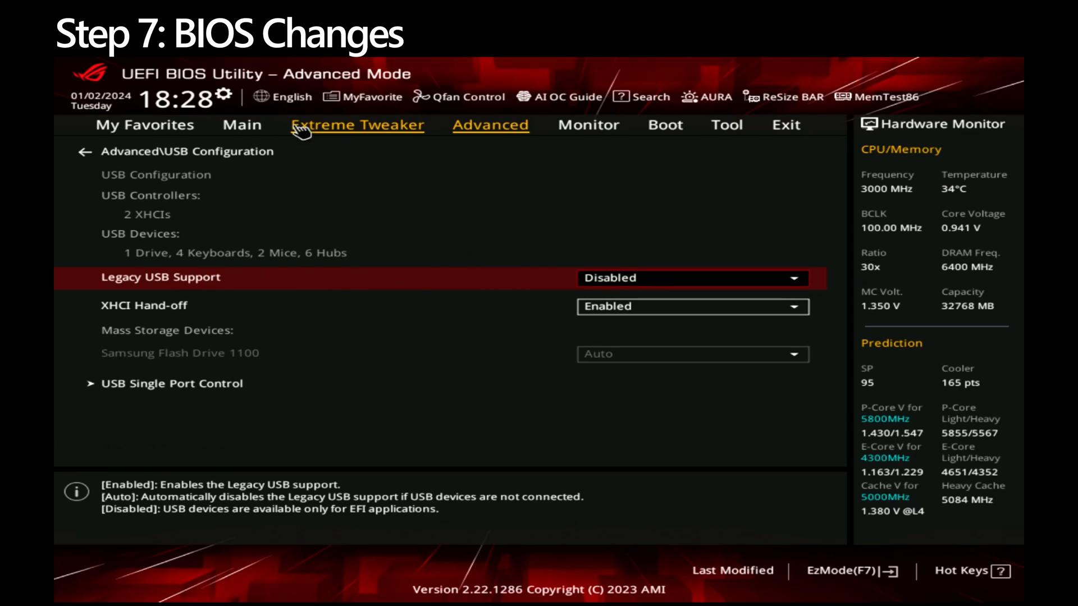
left_click(80, 152)
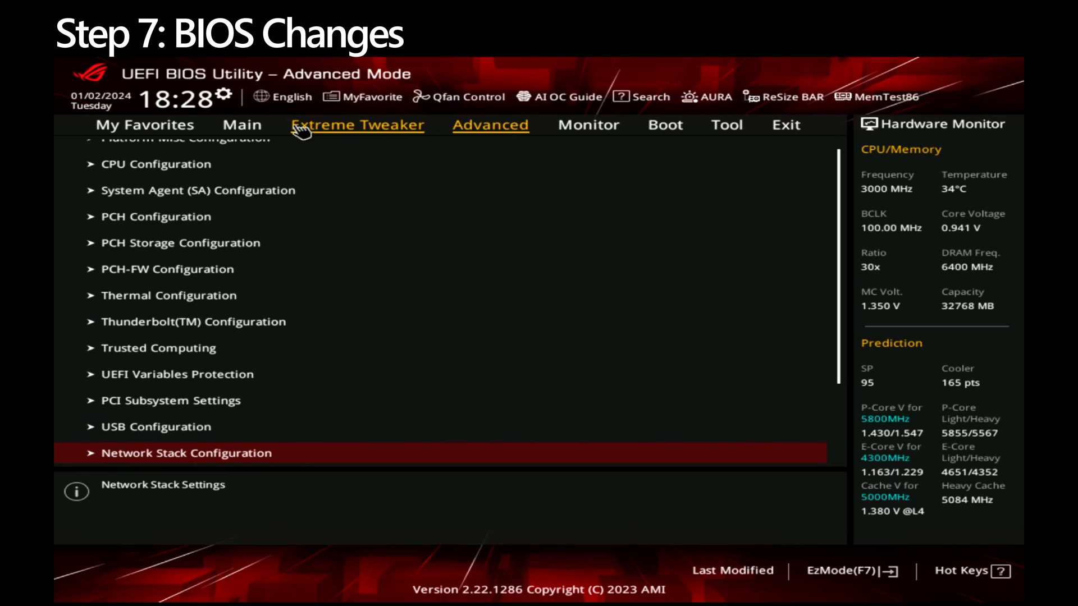
scroll("down", 3)
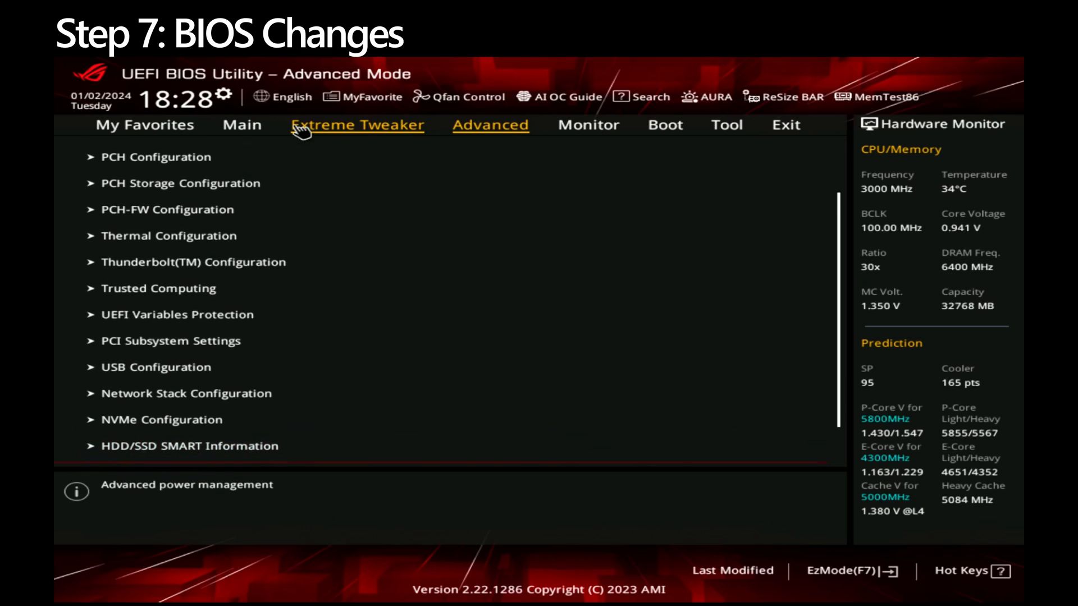
scroll("down", 3)
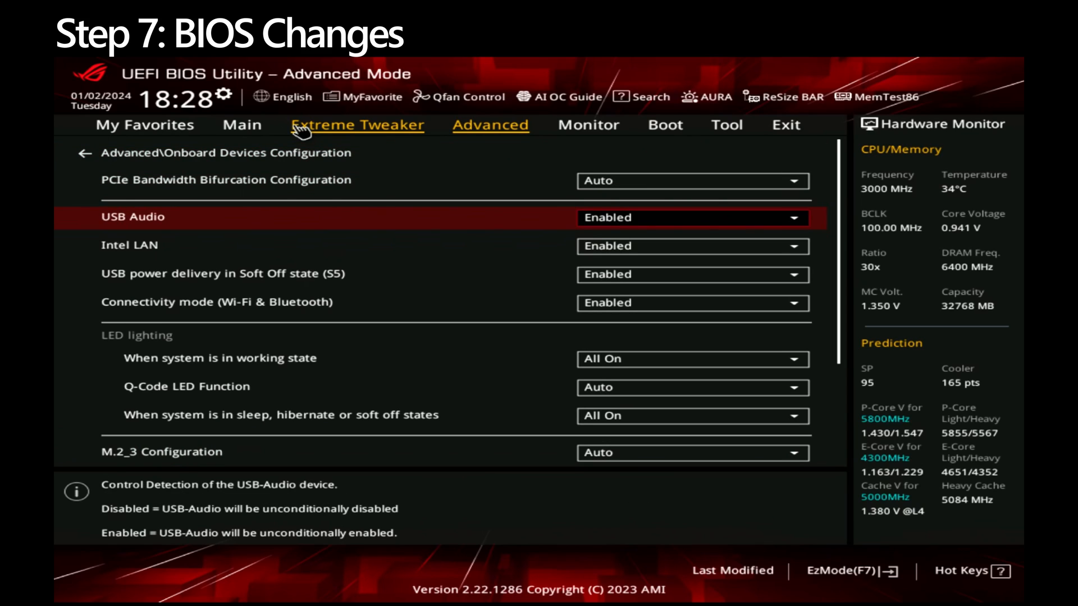
Step: Disable USB Audio and USB power delivery in S5, and set working-state LEDs to Aura Off
left_click(690, 217)
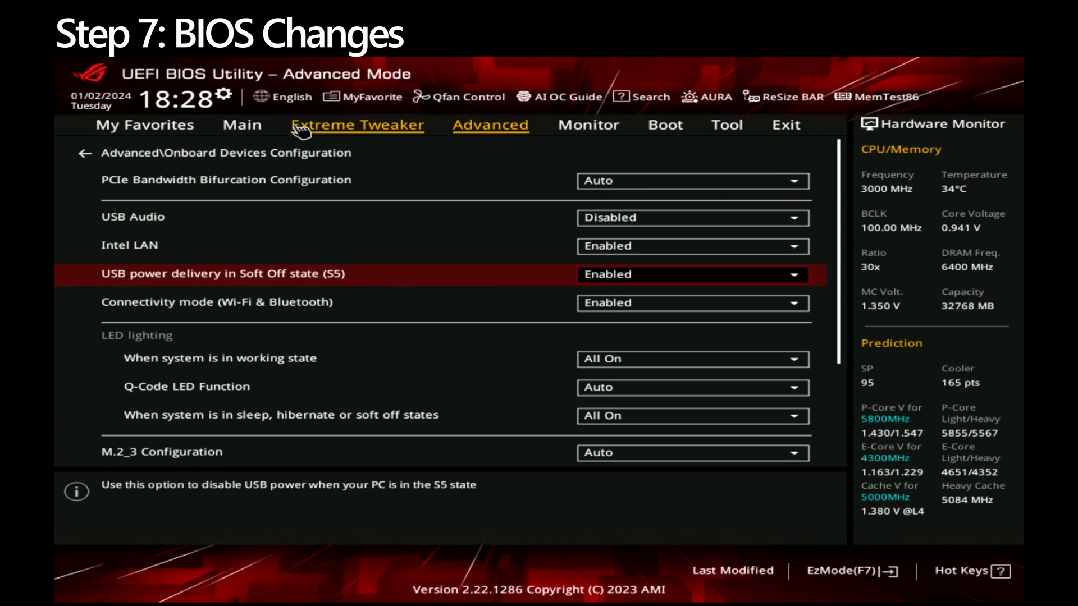
left_click(690, 274)
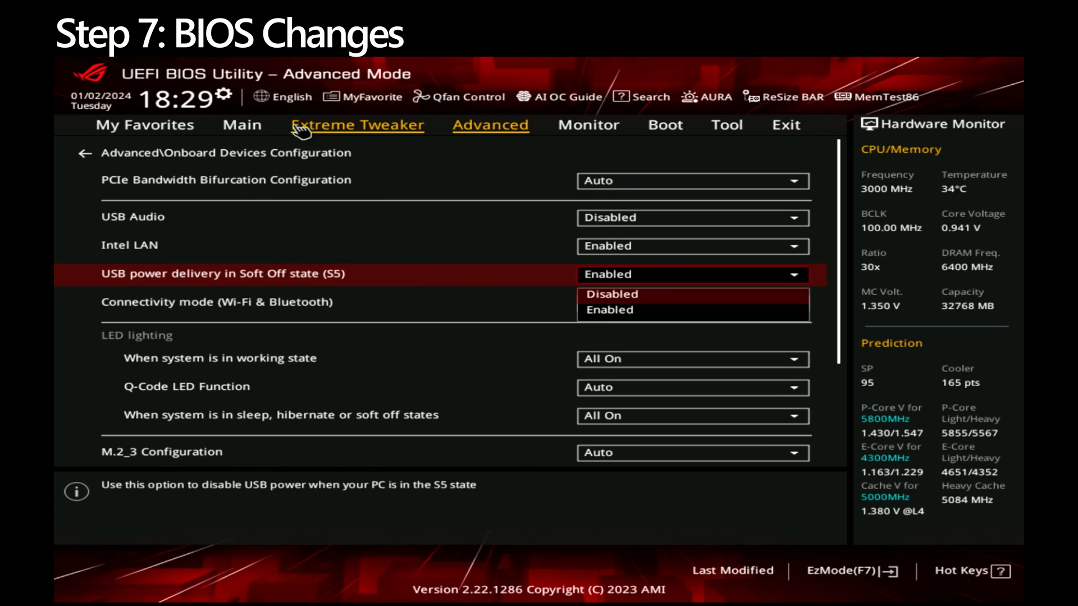
left_click(607, 293)
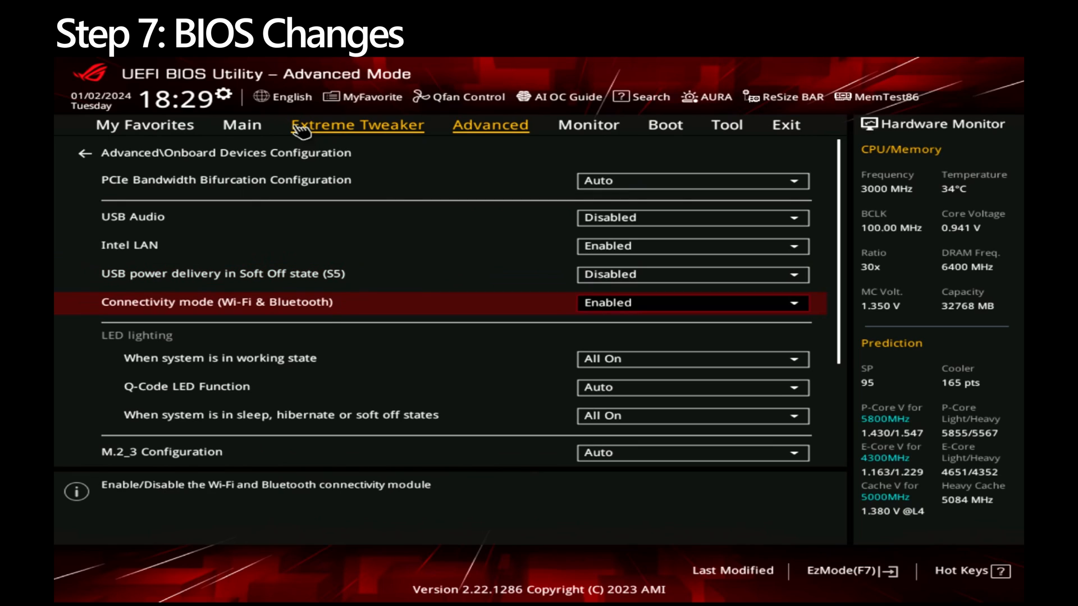
left_click(220, 357)
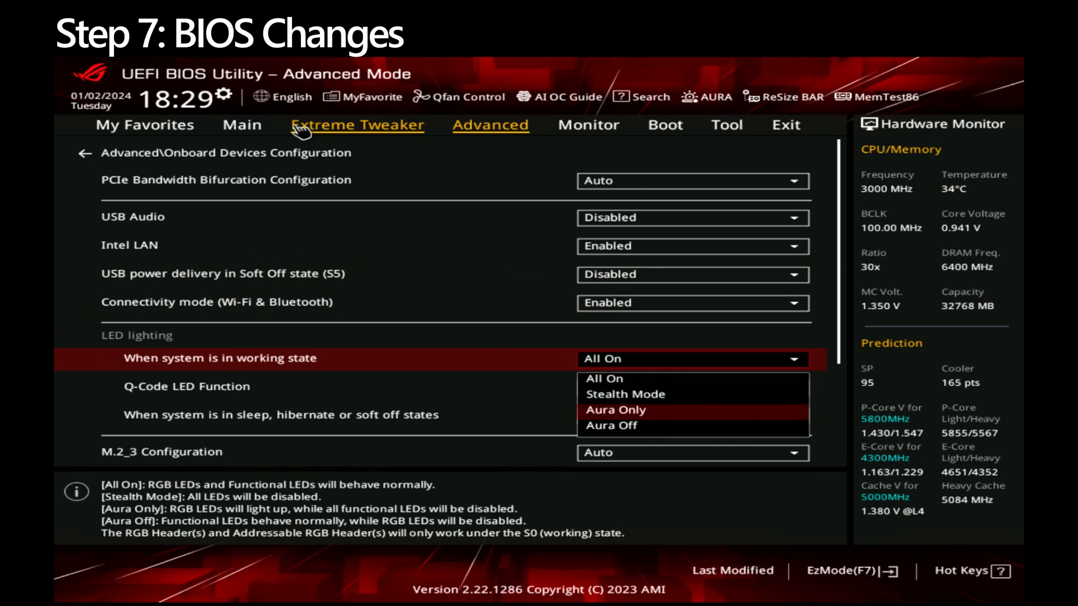
left_click(611, 426)
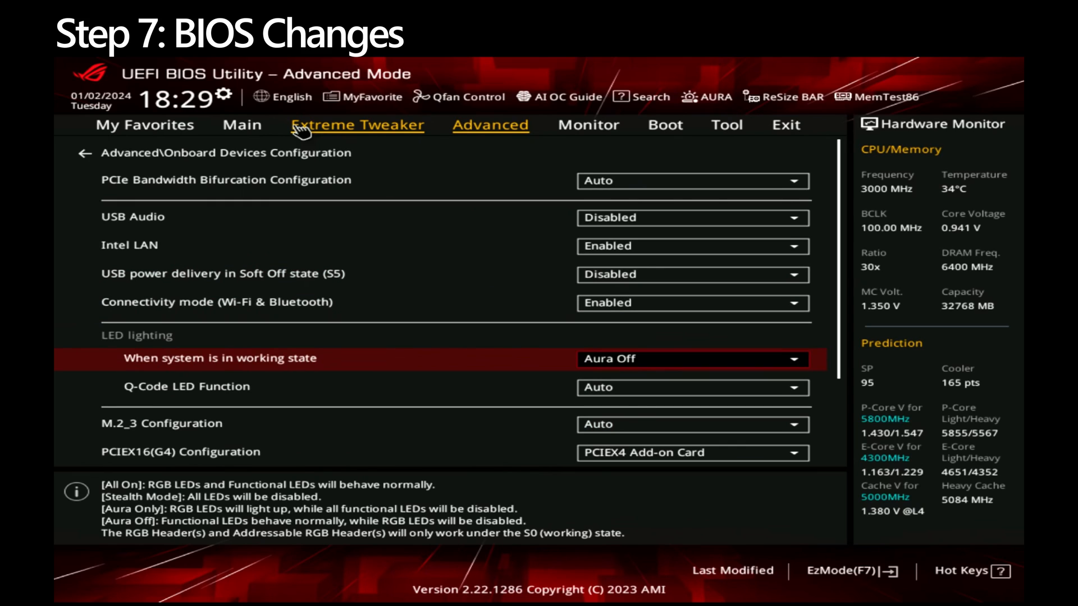
scroll("down", 3)
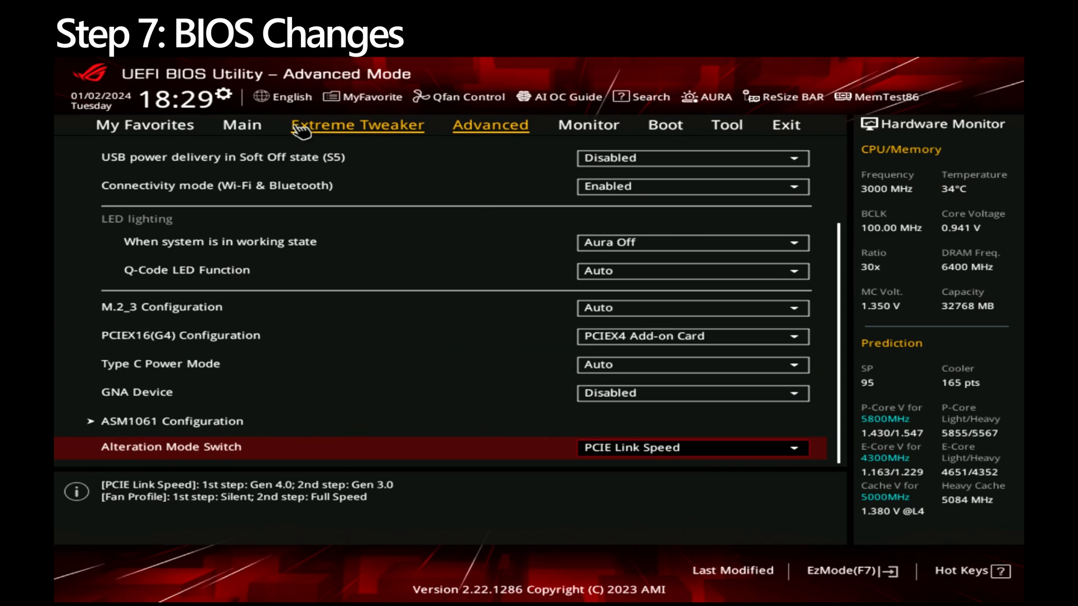
left_click(727, 124)
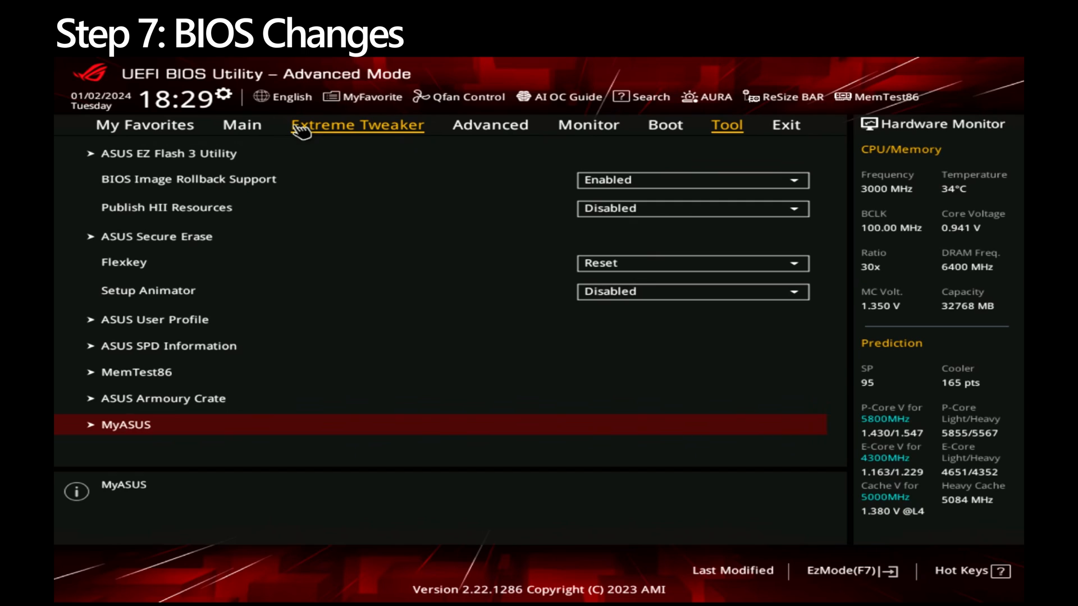
Step: Set POST Delay Time to 1 sec in Boot Configuration and bring up the settings search
left_click(664, 124)
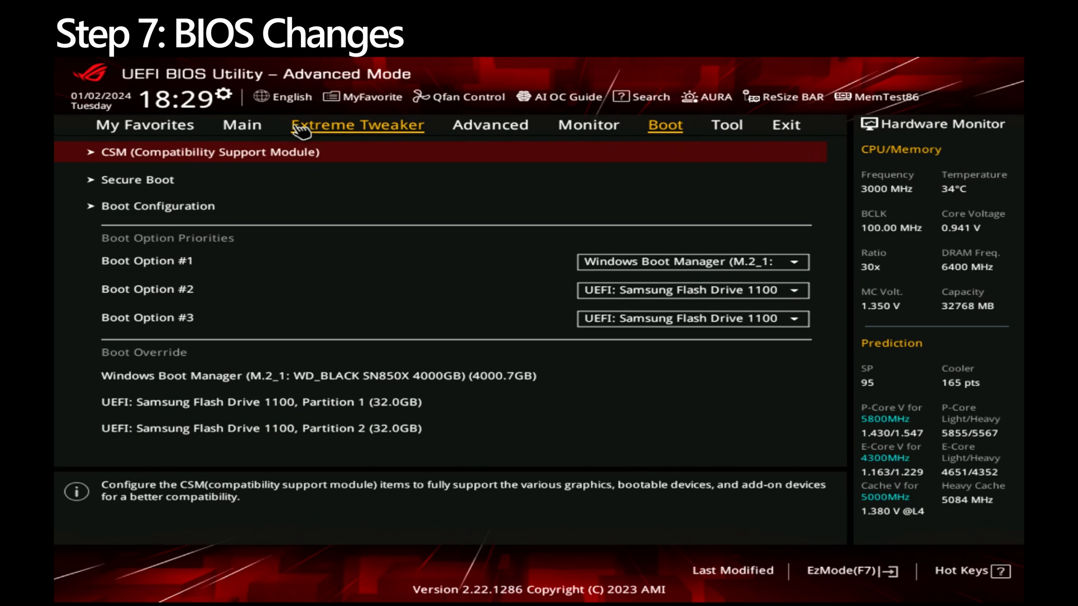
left_click(158, 205)
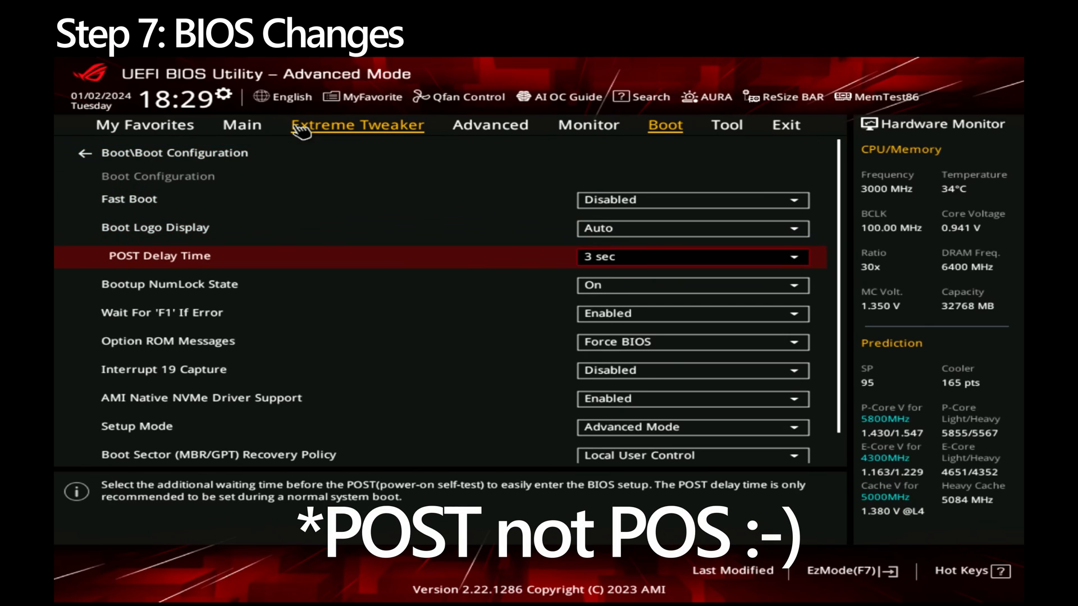
left_click(691, 256)
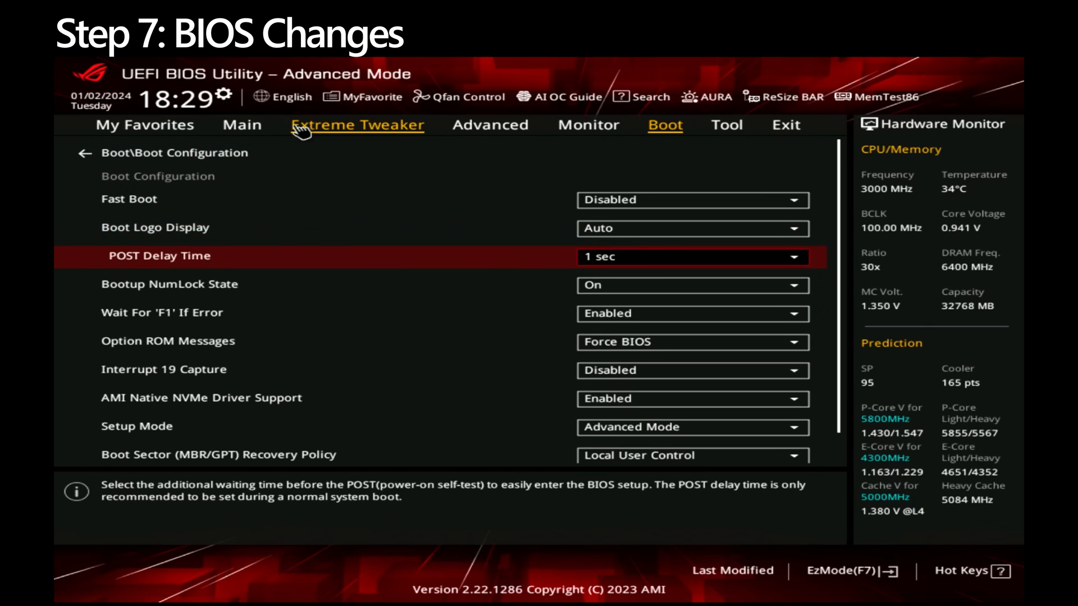
left_click(623, 97)
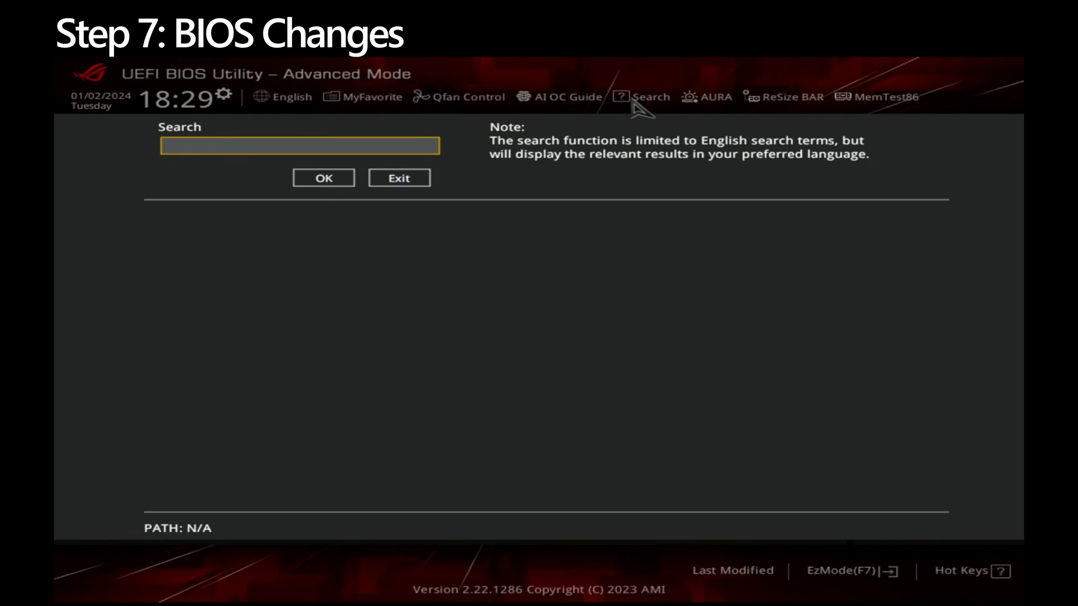
Step: Search for 'pMIC' and review the PMIC Voltages setting
type("p")
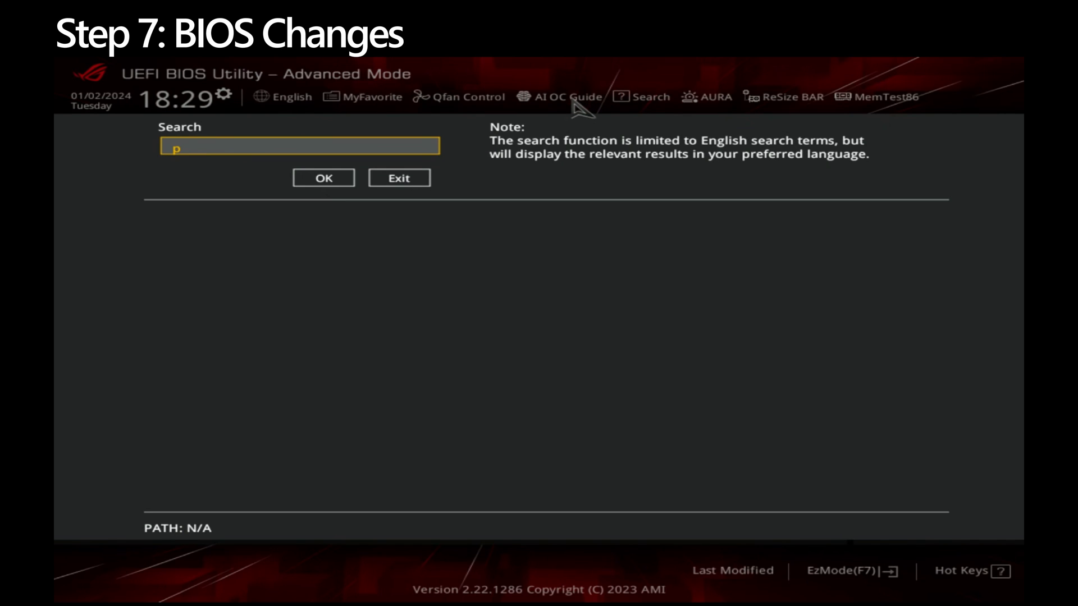
type("MIC")
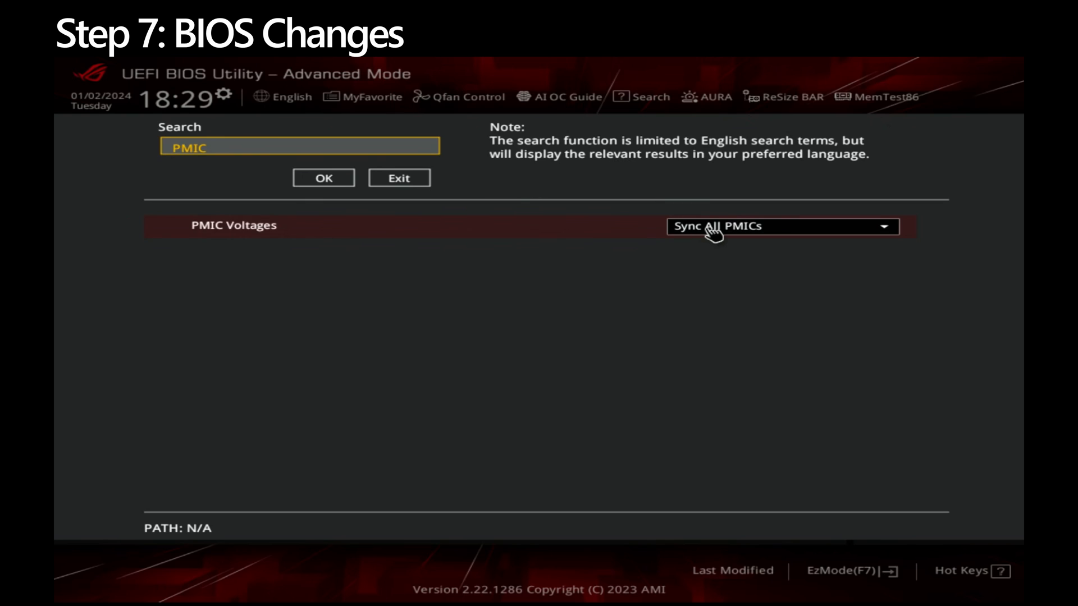
left_click(780, 225)
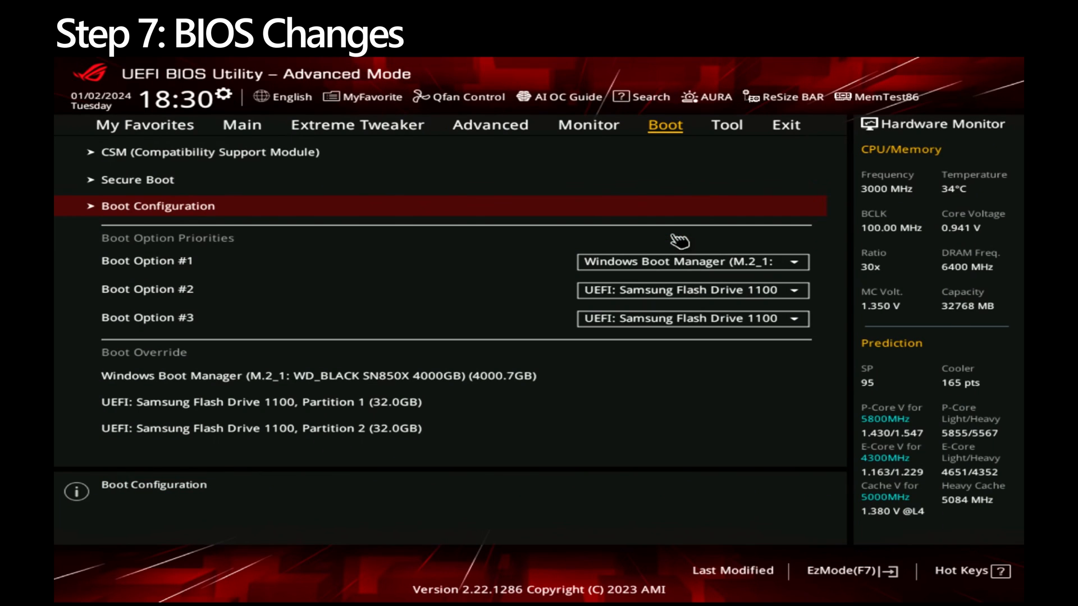
Step: Save changes and reset the machine from the Exit menu
left_click(785, 125)
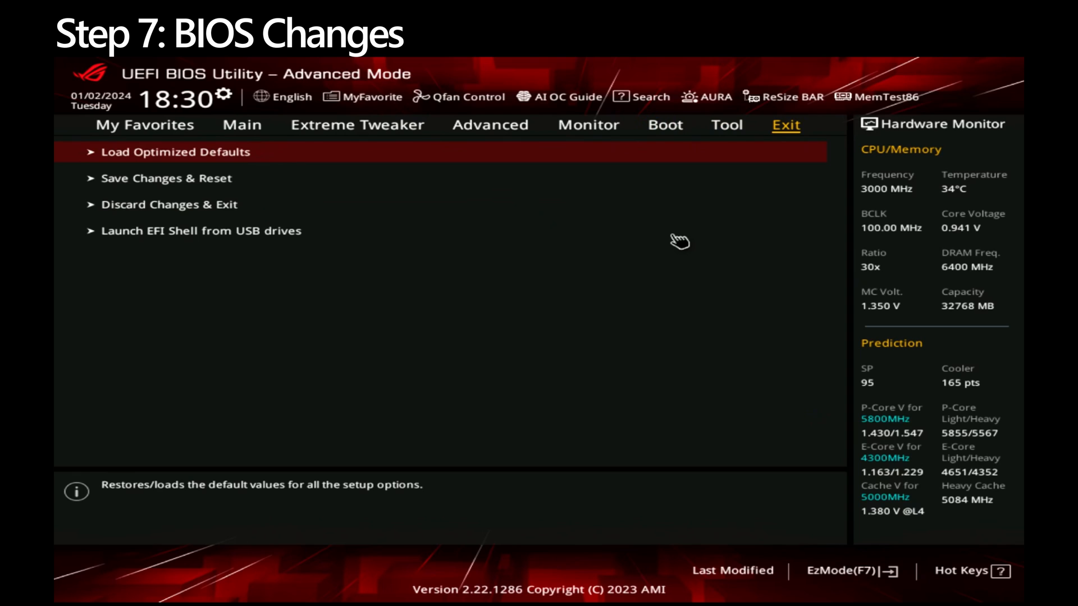
left_click(166, 179)
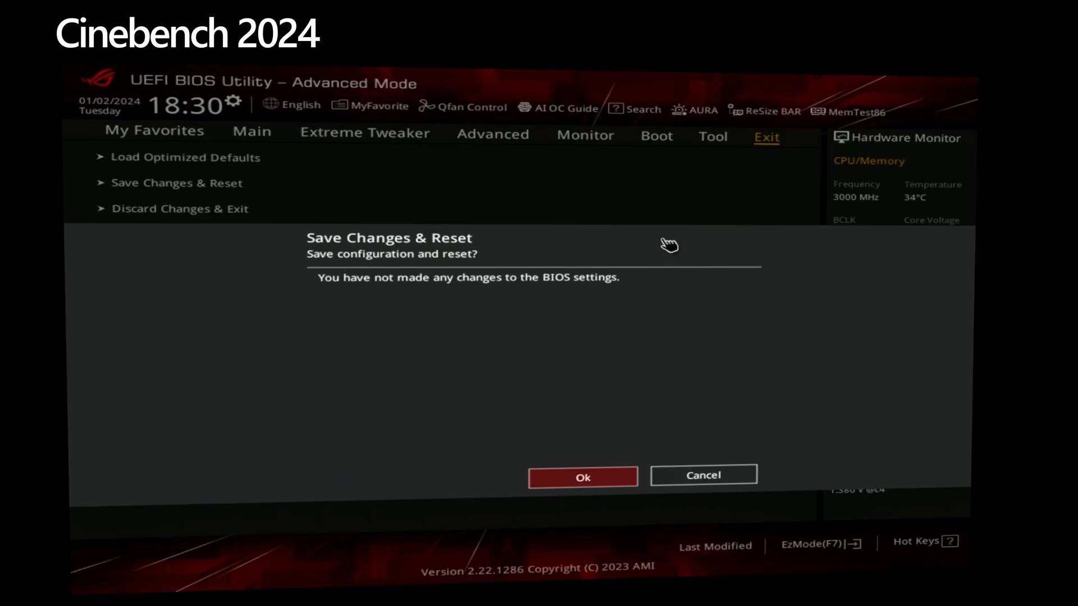
left_click(581, 477)
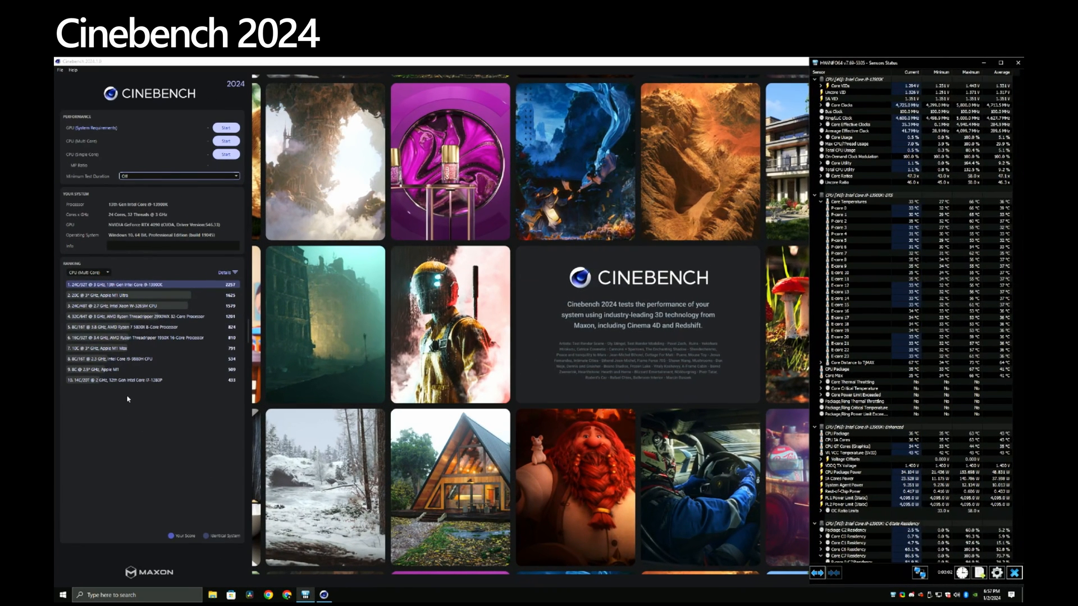
Step: Run the multi-core benchmark (about 2253 pts), then start the single-core test
left_click(225, 141)
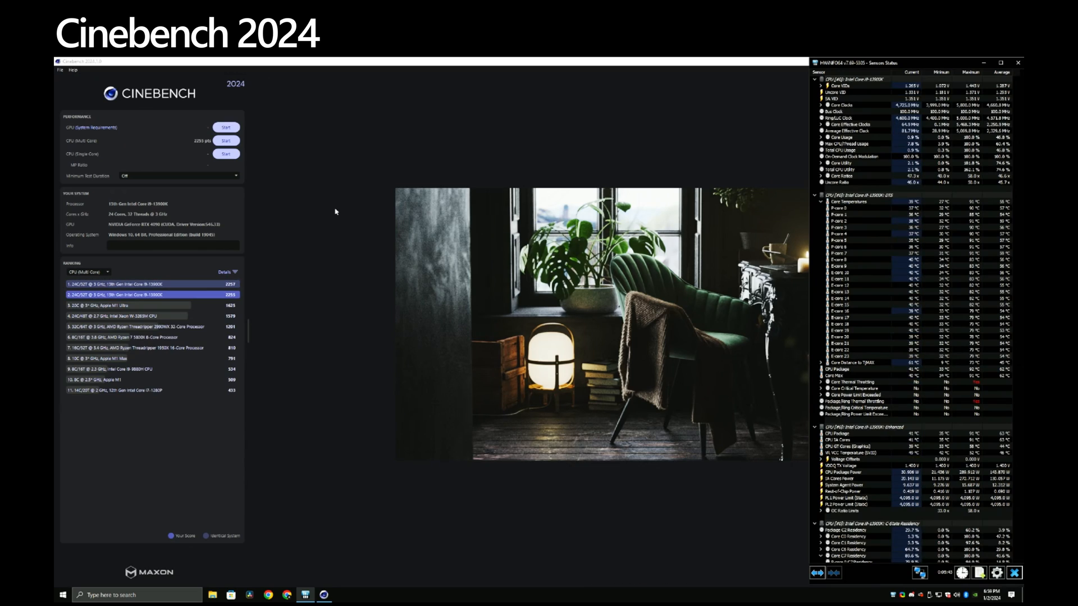
left_click(226, 153)
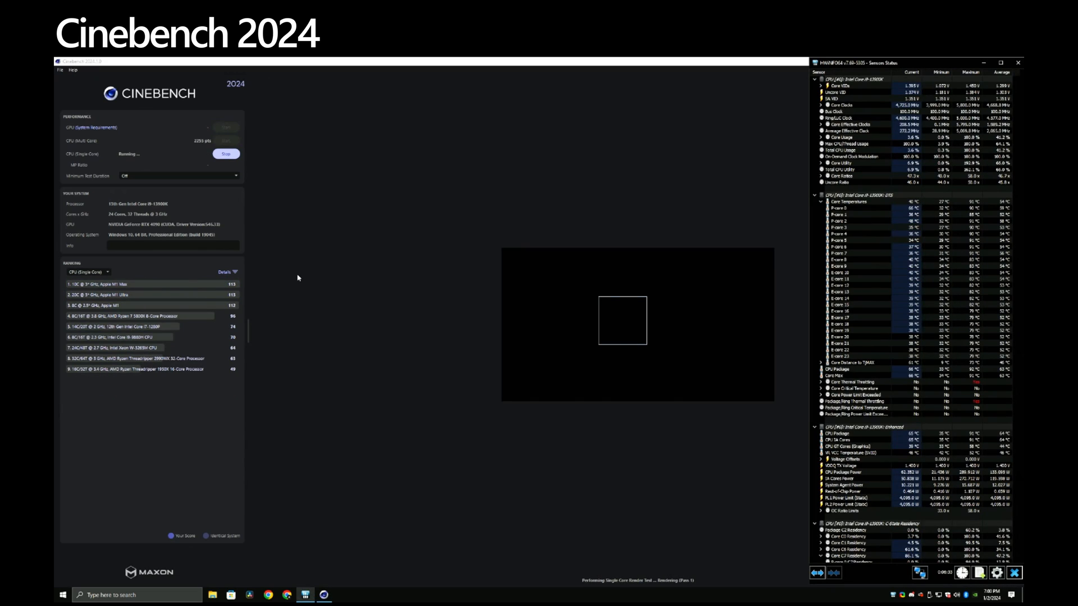